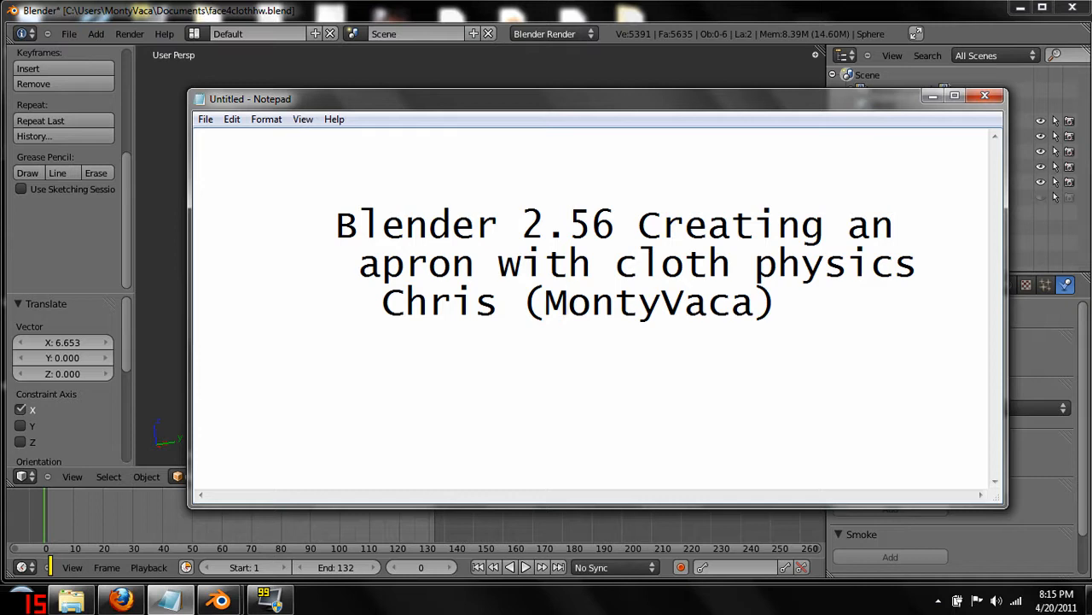
Add a cube and place it as a flat slab on the front torso near the belt.
{"action": "left_click", "coordinate": [566, 303]}
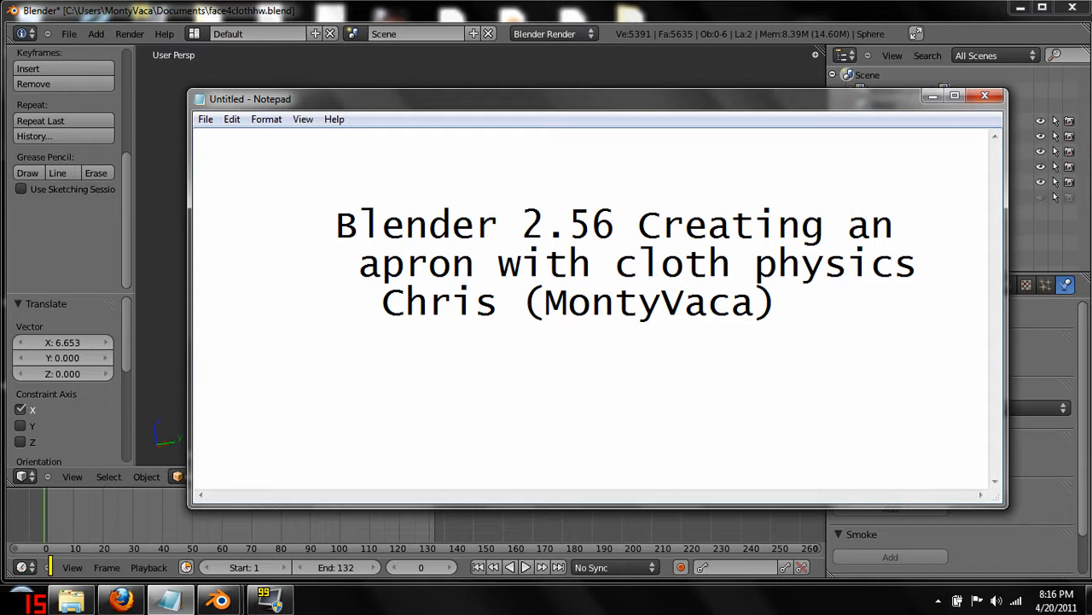
{"action": "mouse_move", "coordinate": [492, 6]}
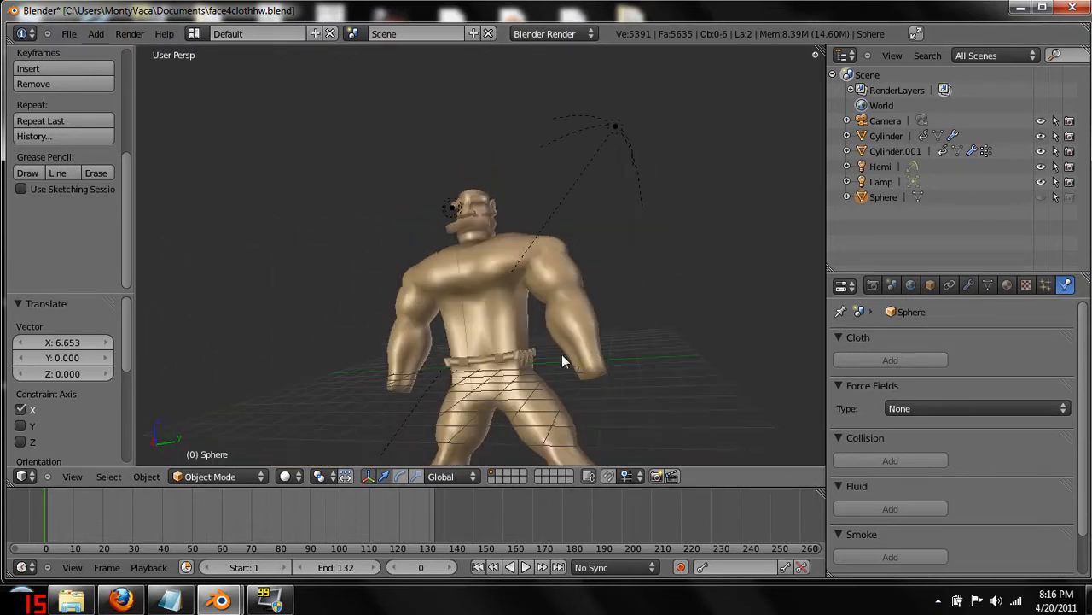
{"action": "left_click_drag", "start_coordinate": [563, 358], "coordinate": [482, 290]}
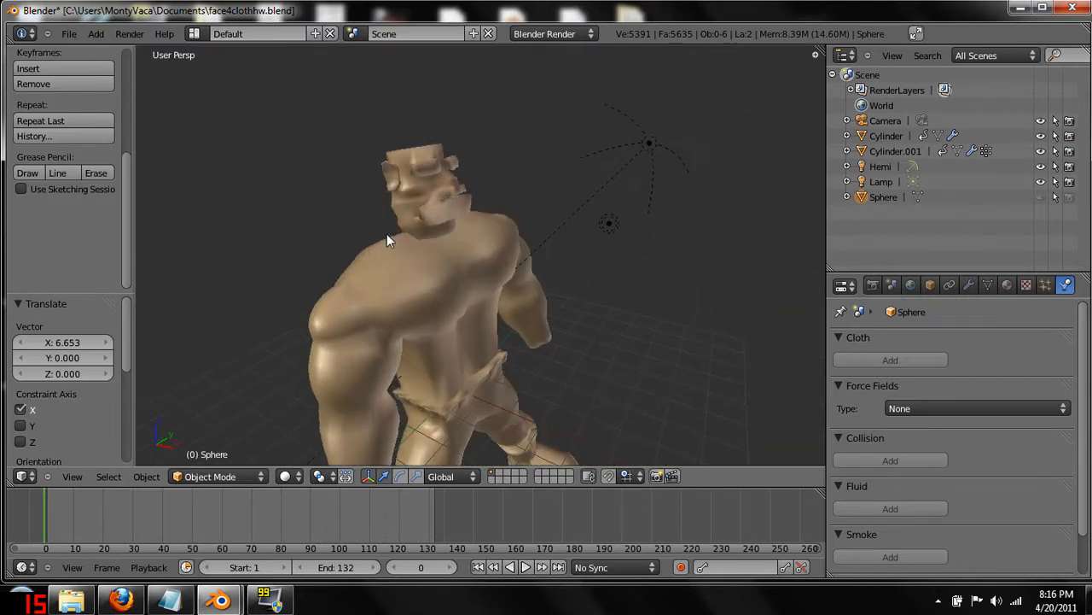
{"action": "left_click_drag", "start_coordinate": [388, 239], "coordinate": [451, 401]}
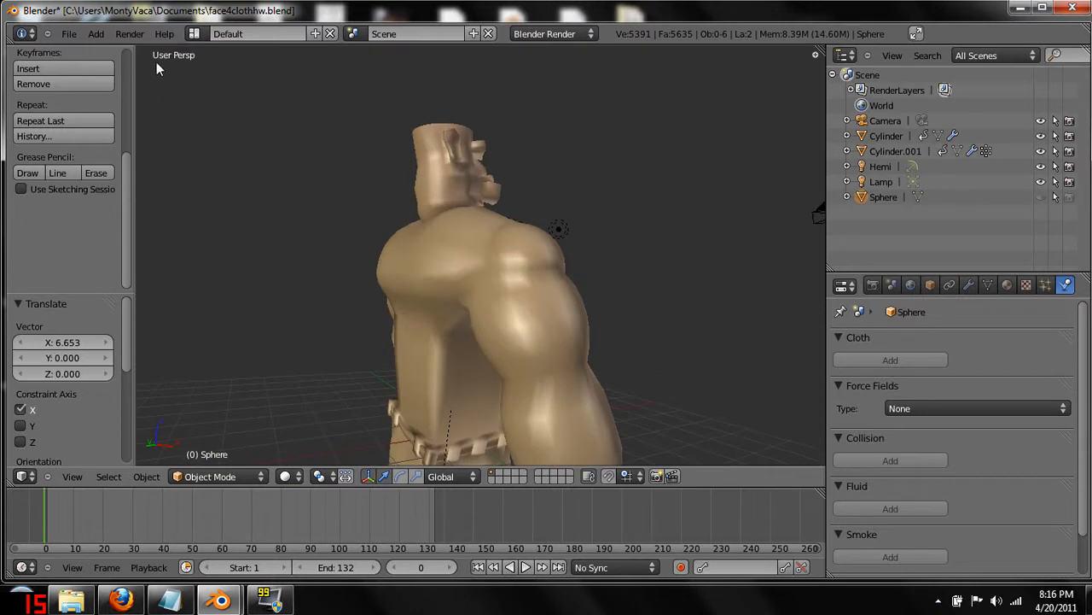
{"action": "left_click", "coordinate": [96, 33]}
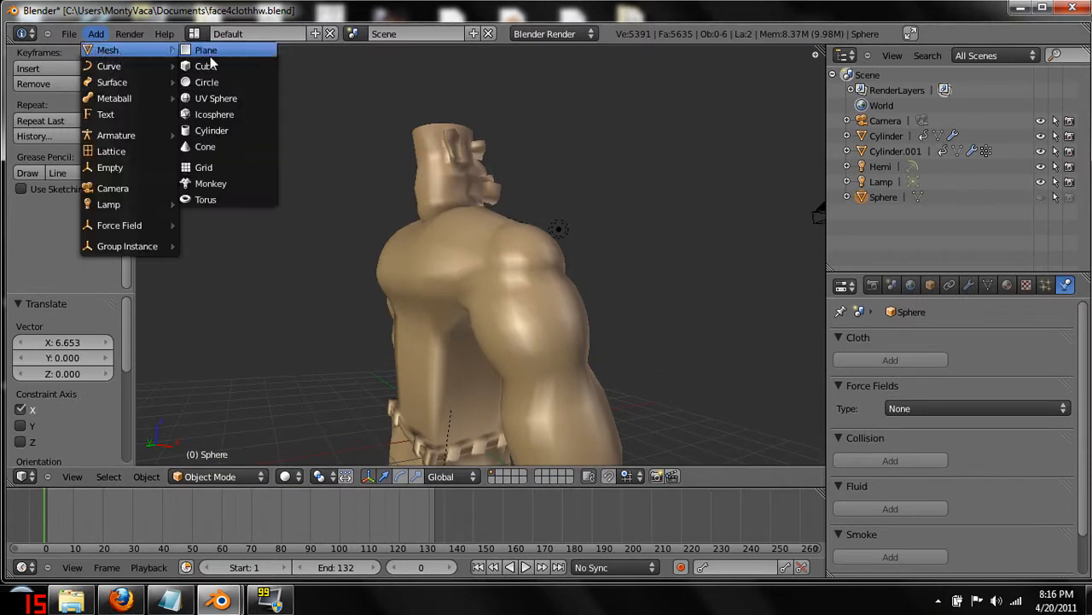
{"action": "left_click", "coordinate": [206, 66]}
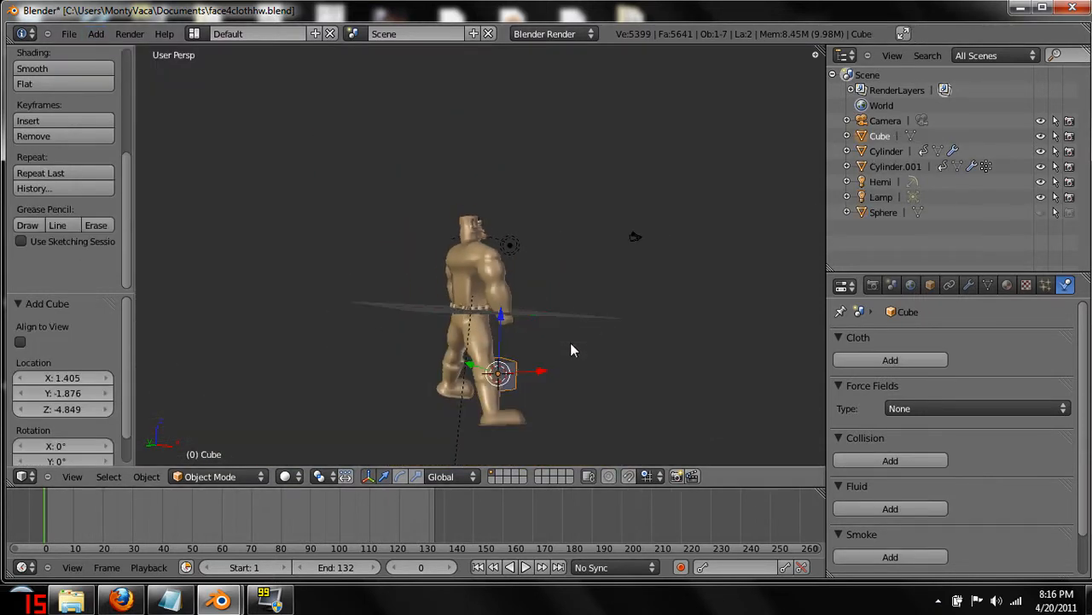
{"action": "left_click_drag", "start_coordinate": [501, 371], "coordinate": [501, 298]}
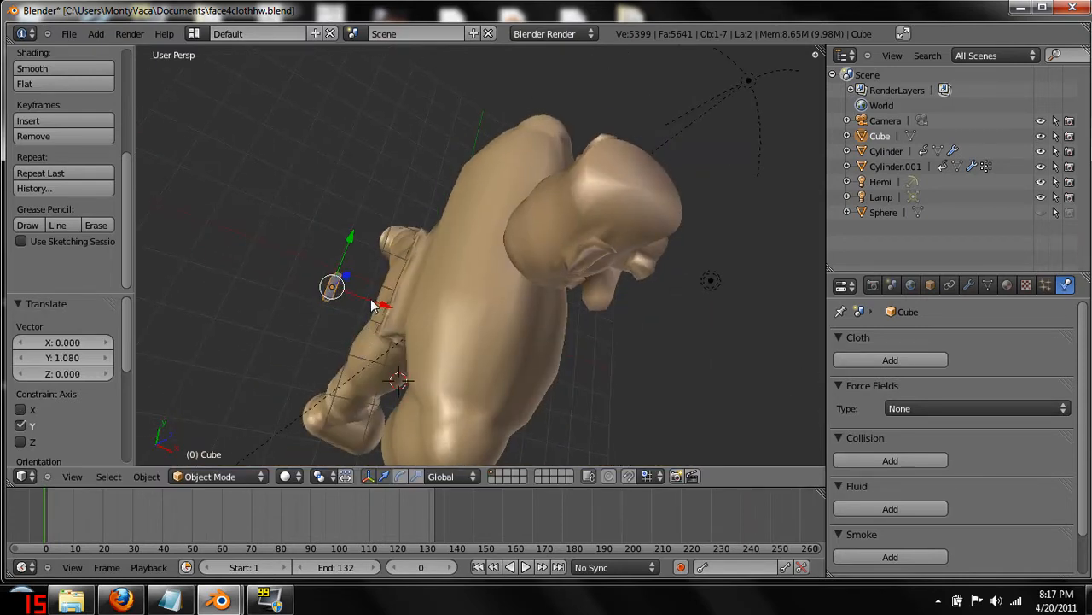
{"action": "left_click_drag", "start_coordinate": [333, 288], "coordinate": [392, 308]}
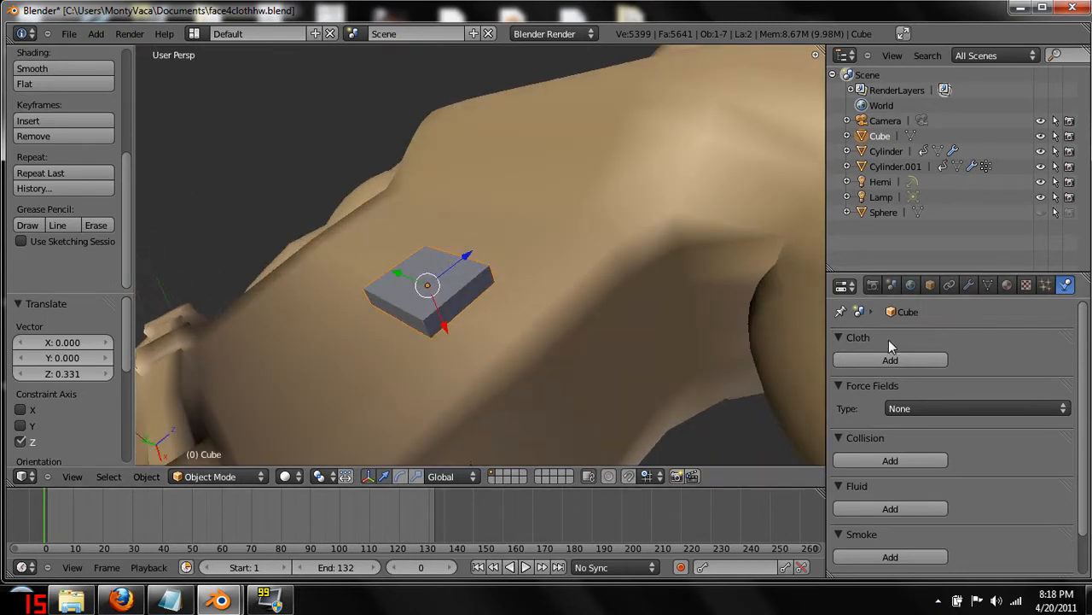
Add a Mirror modifier to the slab, mirroring along Y instead of X.
{"action": "left_click", "coordinate": [969, 284]}
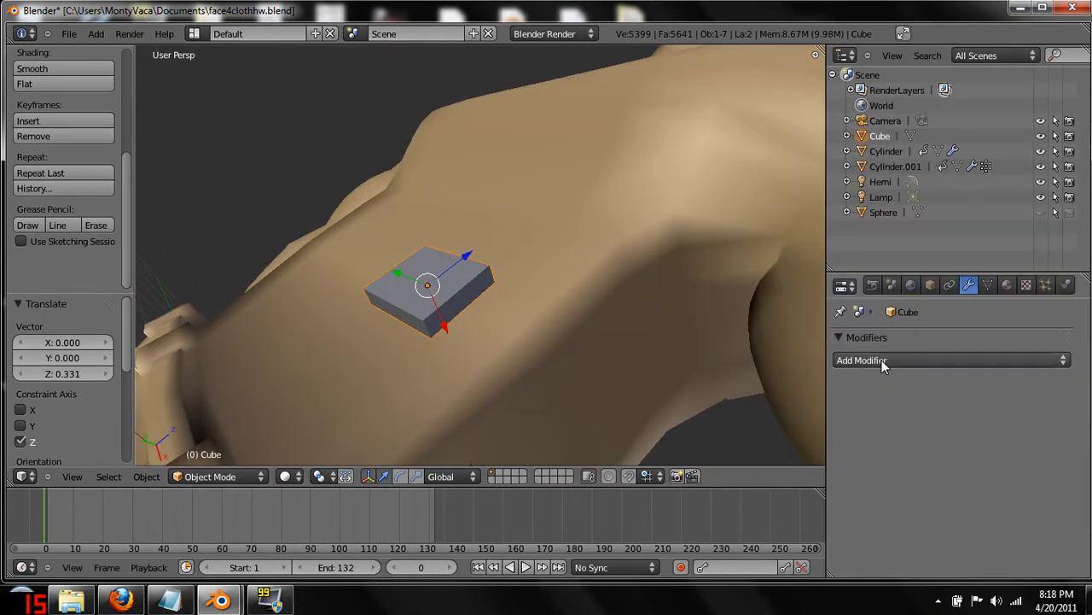
{"action": "left_click", "coordinate": [862, 359]}
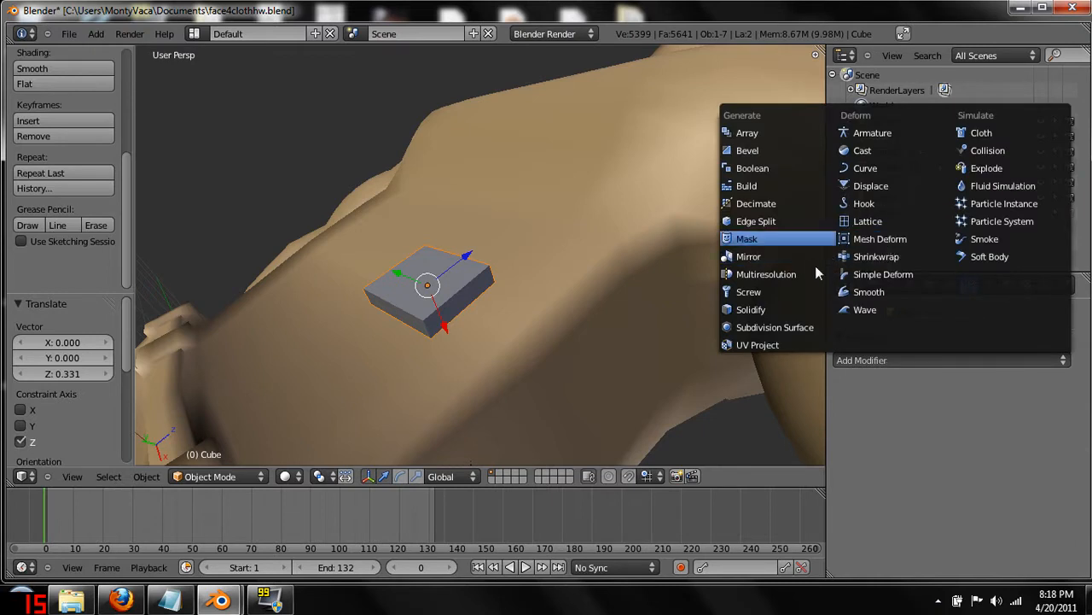
{"action": "left_click", "coordinate": [748, 256]}
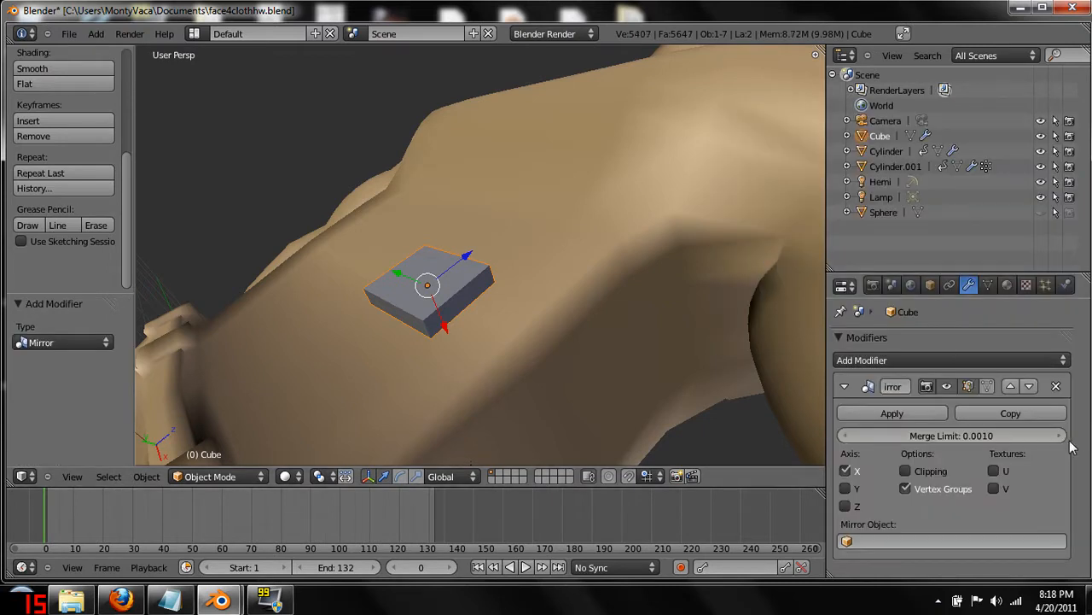
{"action": "left_click", "coordinate": [846, 470]}
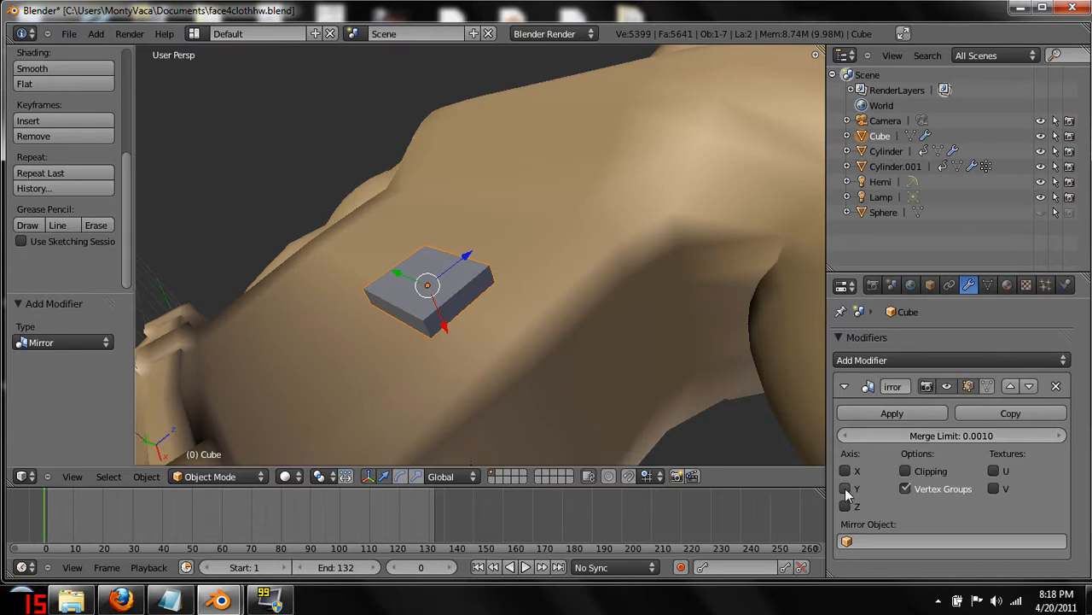
{"action": "left_click", "coordinate": [845, 488]}
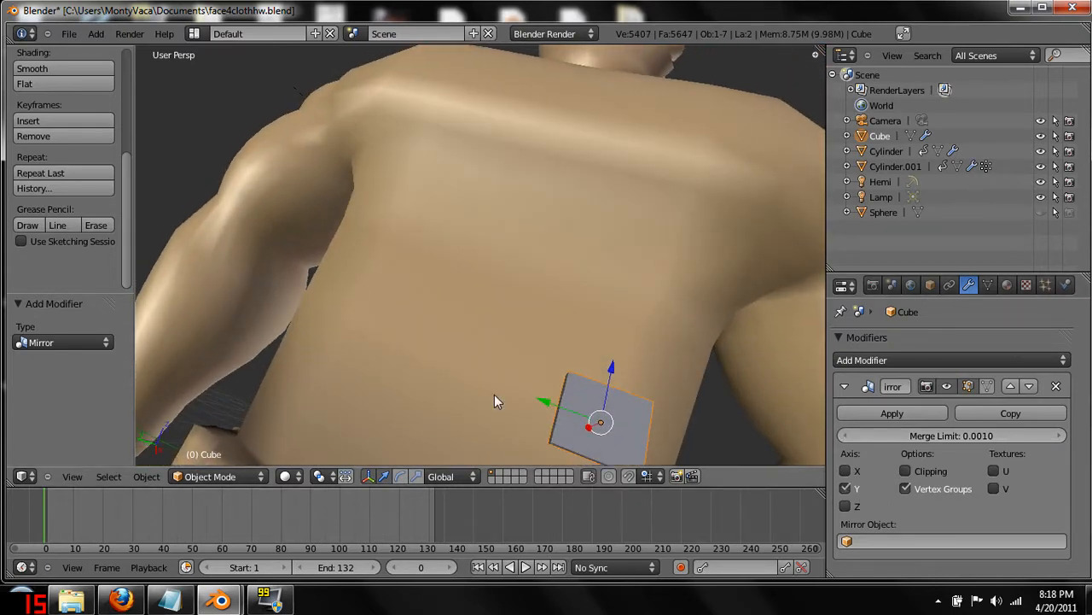
Move the slab mesh off-centre in Edit Mode so its mirror separates, then return to Object Mode.
{"action": "left_click_drag", "start_coordinate": [600, 422], "coordinate": [559, 408]}
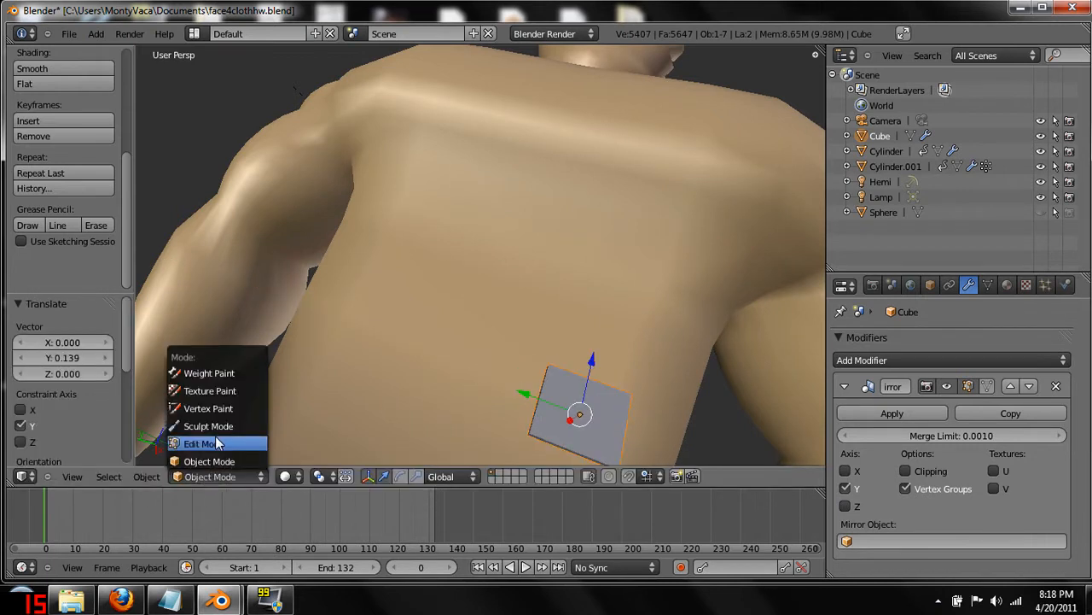
{"action": "left_click", "coordinate": [199, 443]}
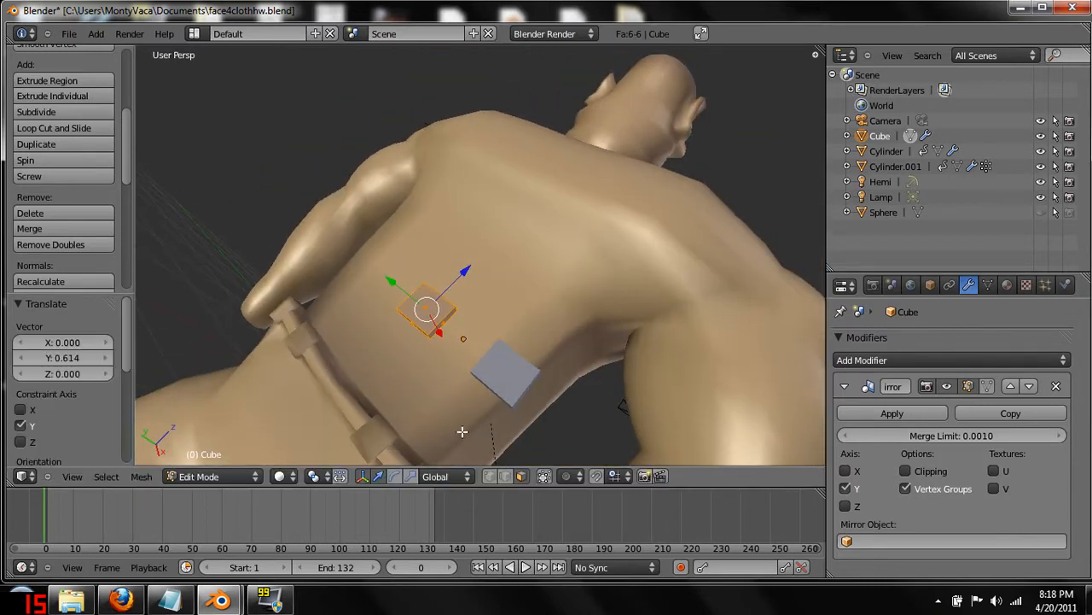
{"action": "left_click_drag", "start_coordinate": [426, 308], "coordinate": [460, 363]}
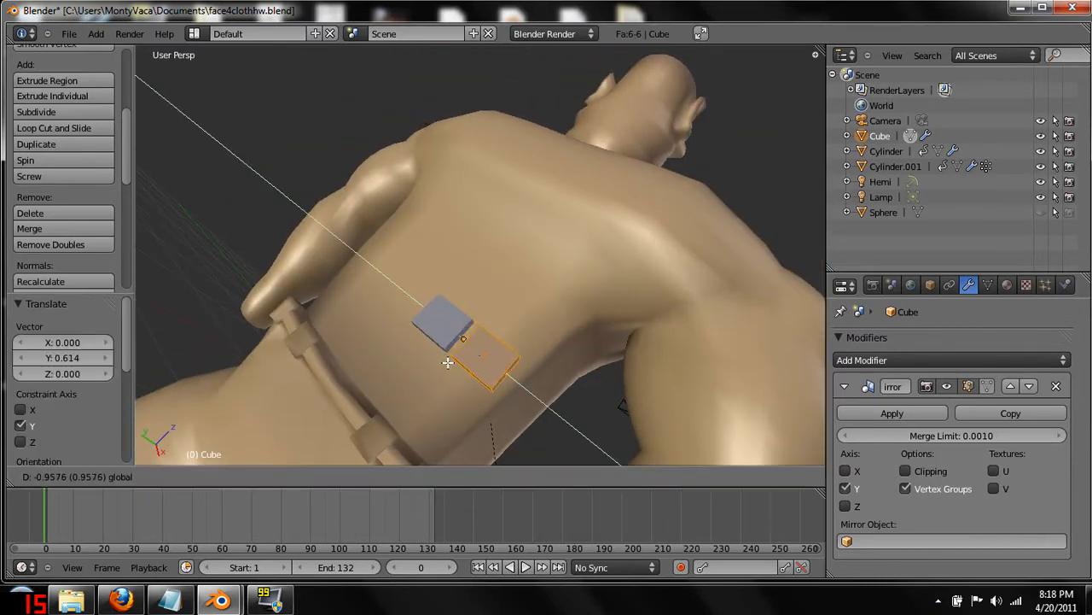
{"action": "left_click", "coordinate": [198, 476]}
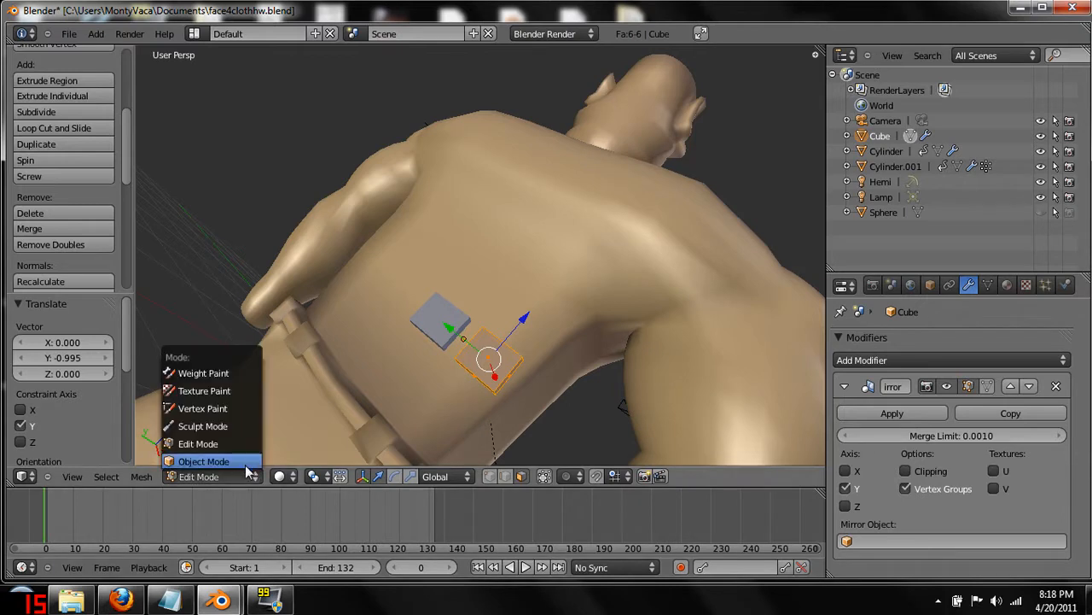
{"action": "left_click", "coordinate": [198, 443]}
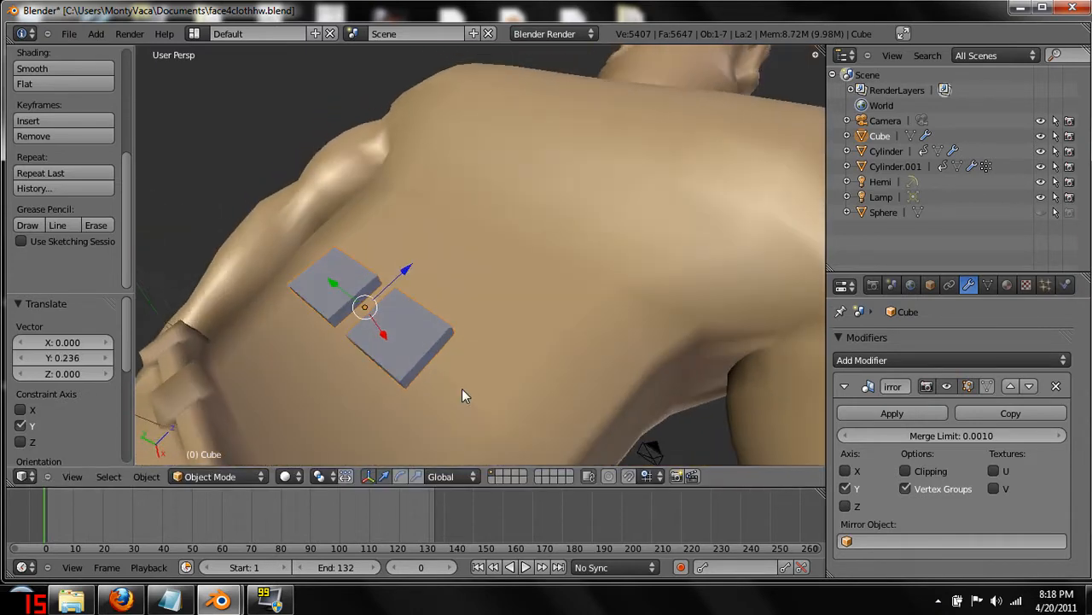
Extrude the slab's end face repeatedly into a segmented strap running over the shoulder.
{"action": "key", "text": "Tab"}
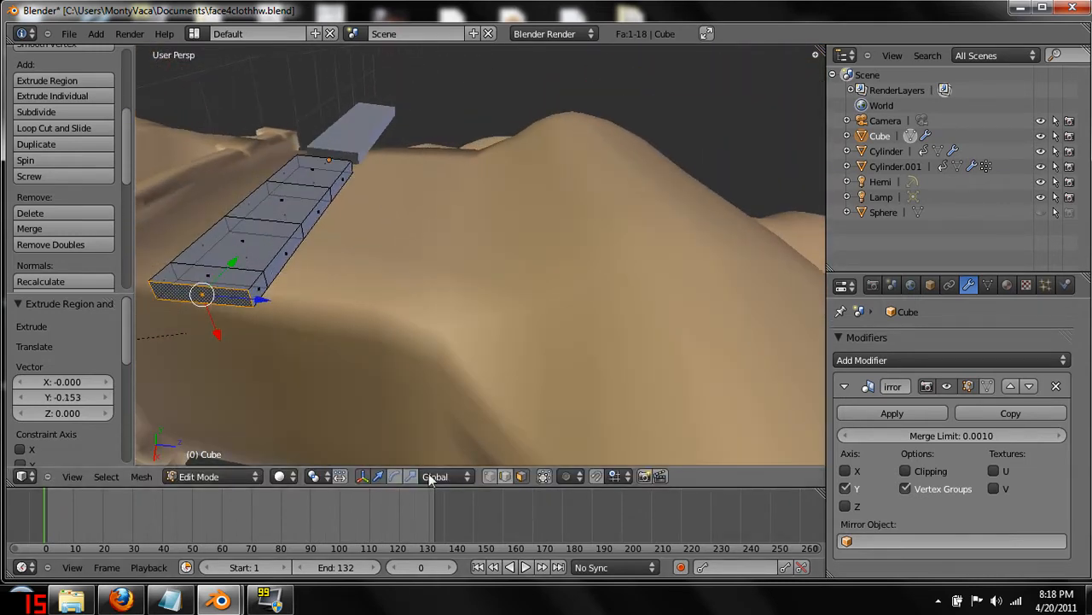
{"action": "left_click", "coordinate": [378, 477]}
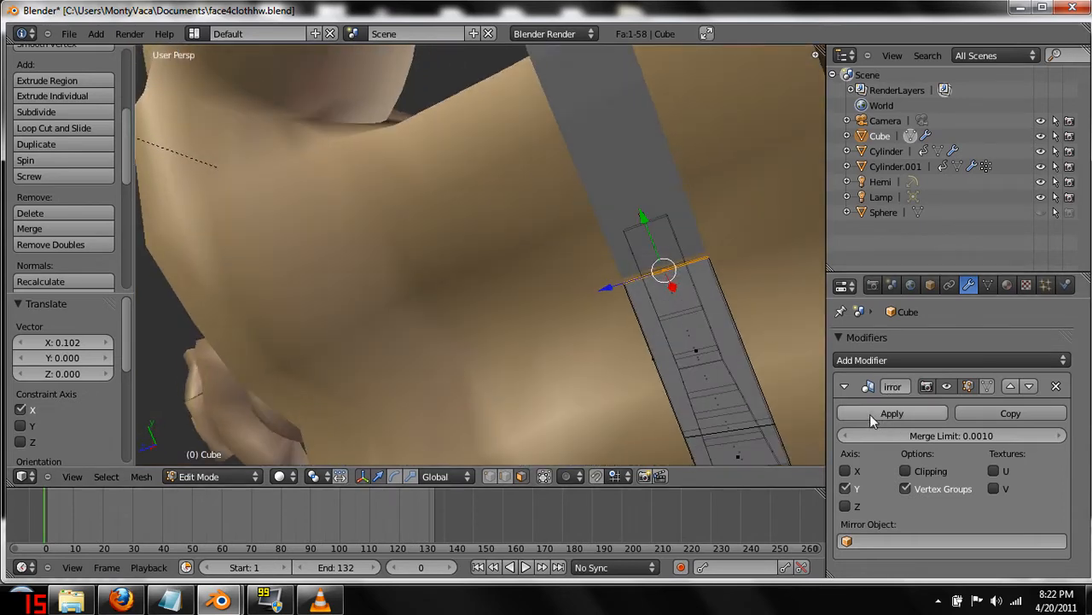
Apply the Mirror modifier, retrying after the edit-mode warning.
{"action": "left_click", "coordinate": [891, 413]}
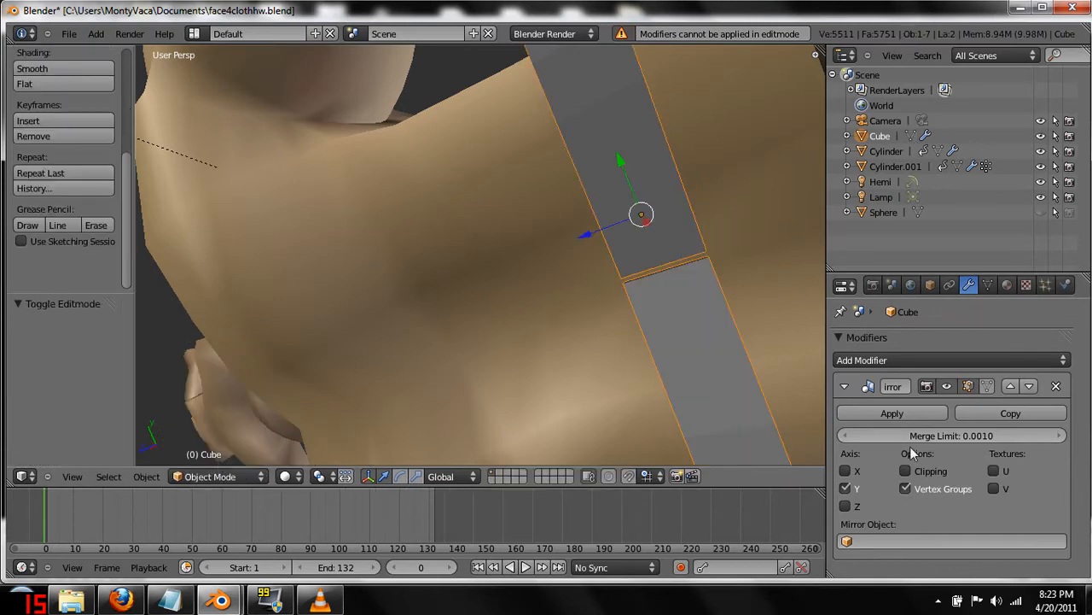
{"action": "left_click", "coordinate": [891, 413]}
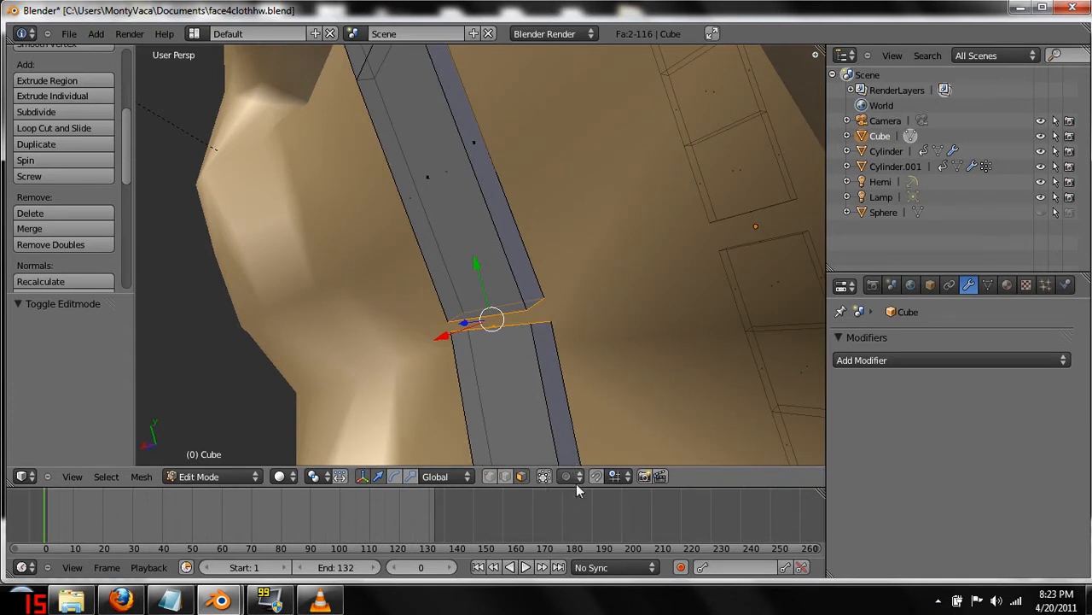
{"action": "mouse_move", "coordinate": [491, 476]}
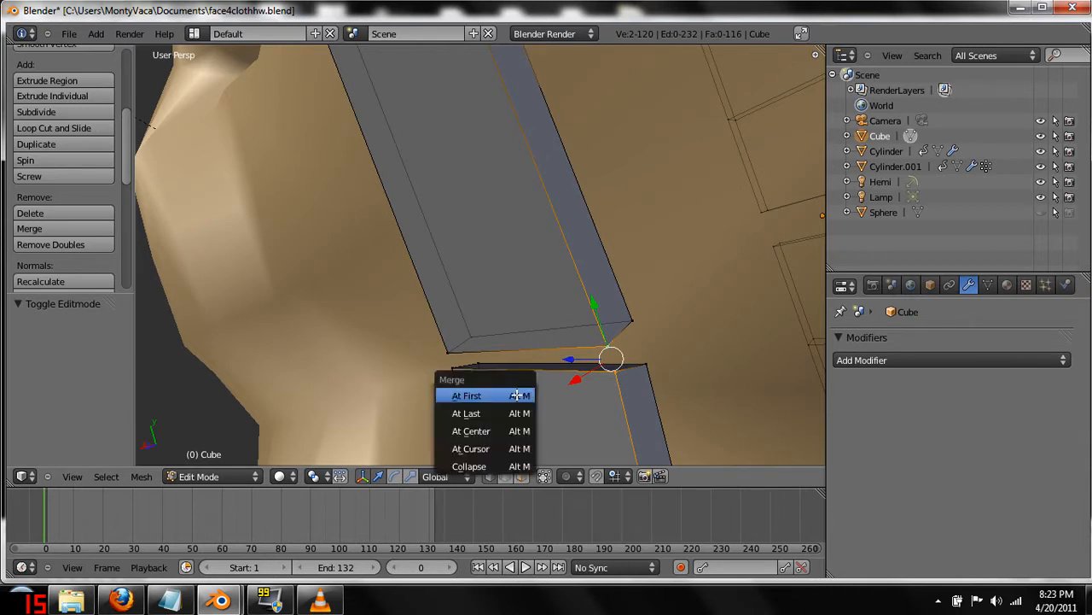
{"action": "mouse_move", "coordinate": [471, 430]}
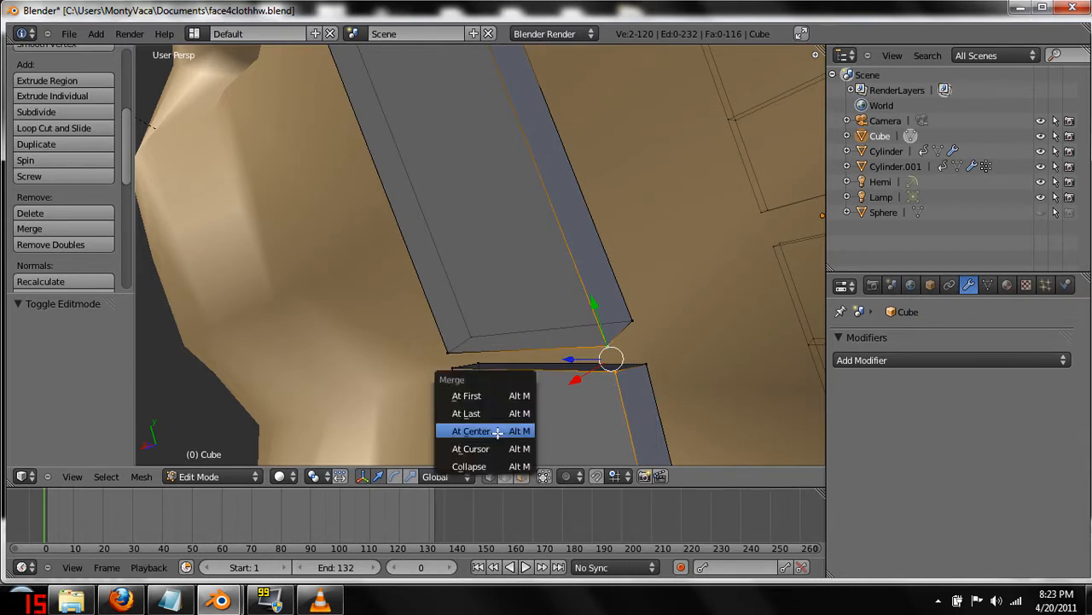
Merge each stray vertex pair at the strap gaps into a single point at center.
{"action": "left_click", "coordinate": [471, 430]}
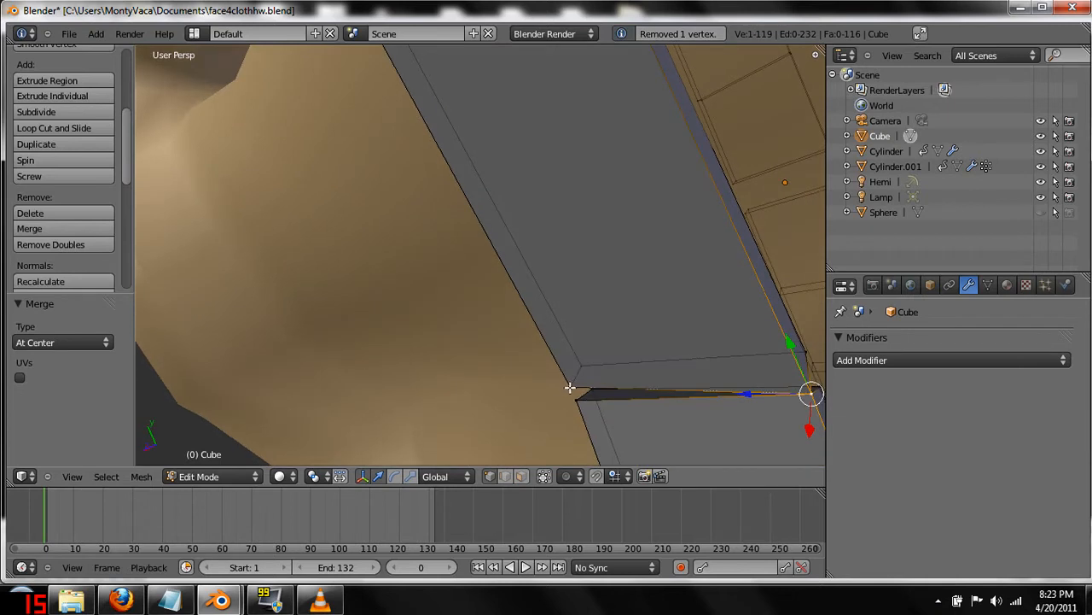
{"action": "left_click", "coordinate": [573, 394]}
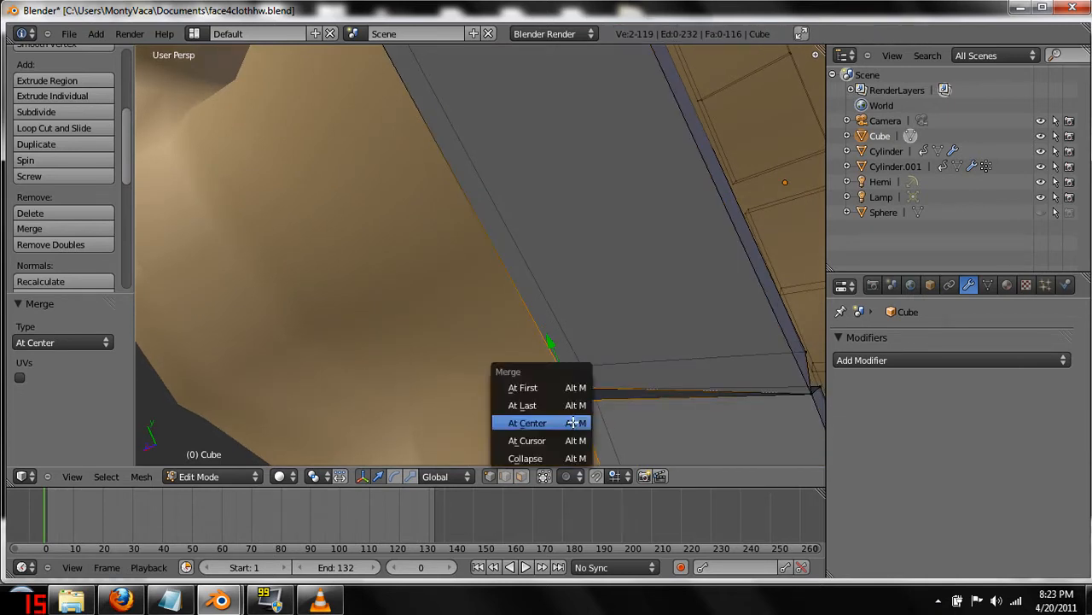
{"action": "left_click", "coordinate": [526, 422]}
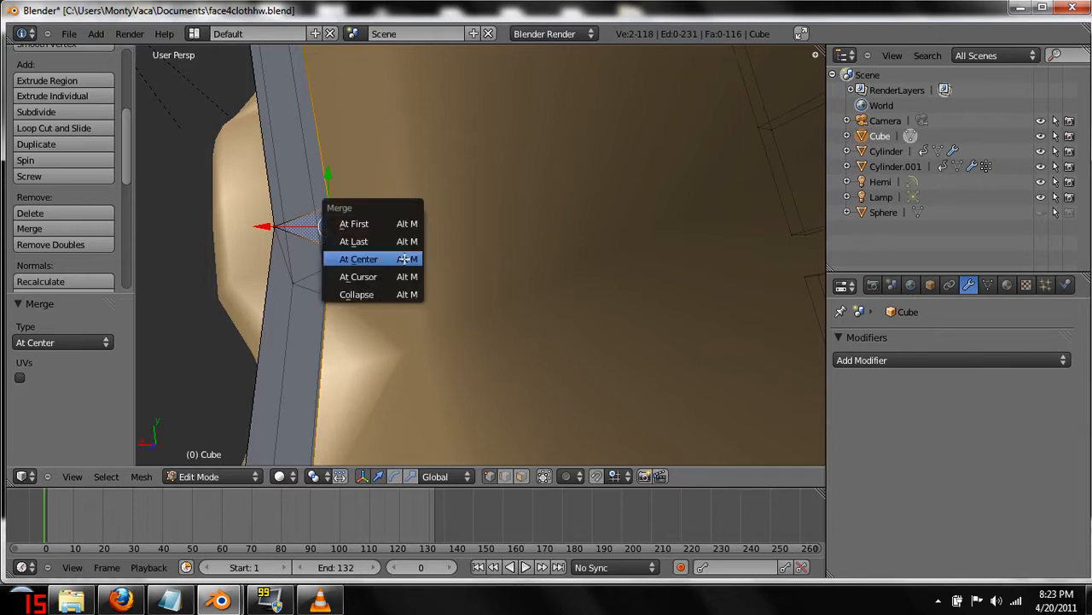
{"action": "left_click", "coordinate": [358, 258]}
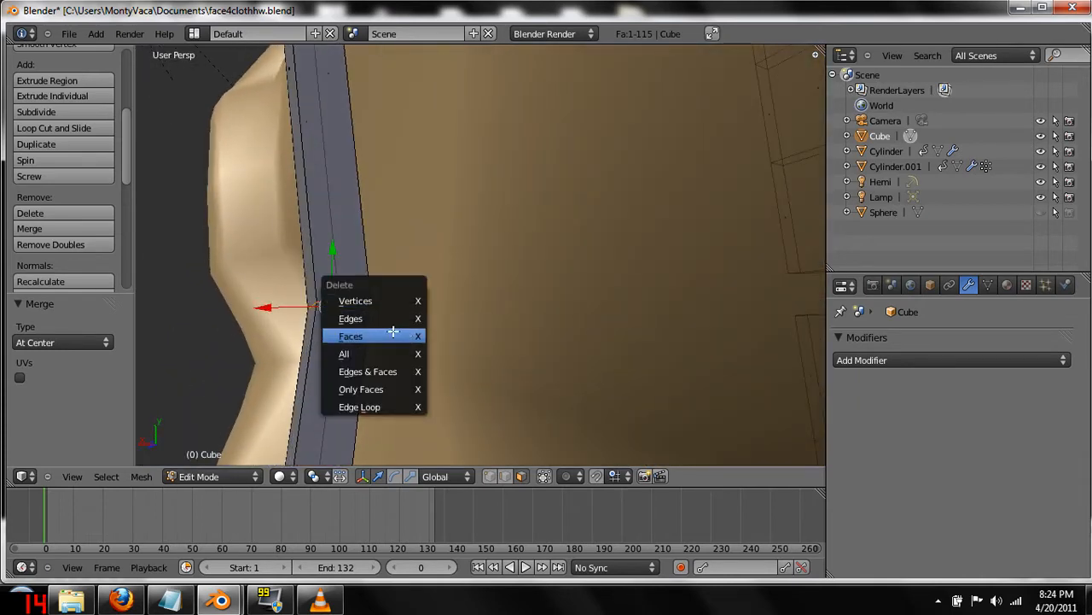
Delete the selected faces, leaving an open-sided band across the character's back.
{"action": "left_click", "coordinate": [350, 335]}
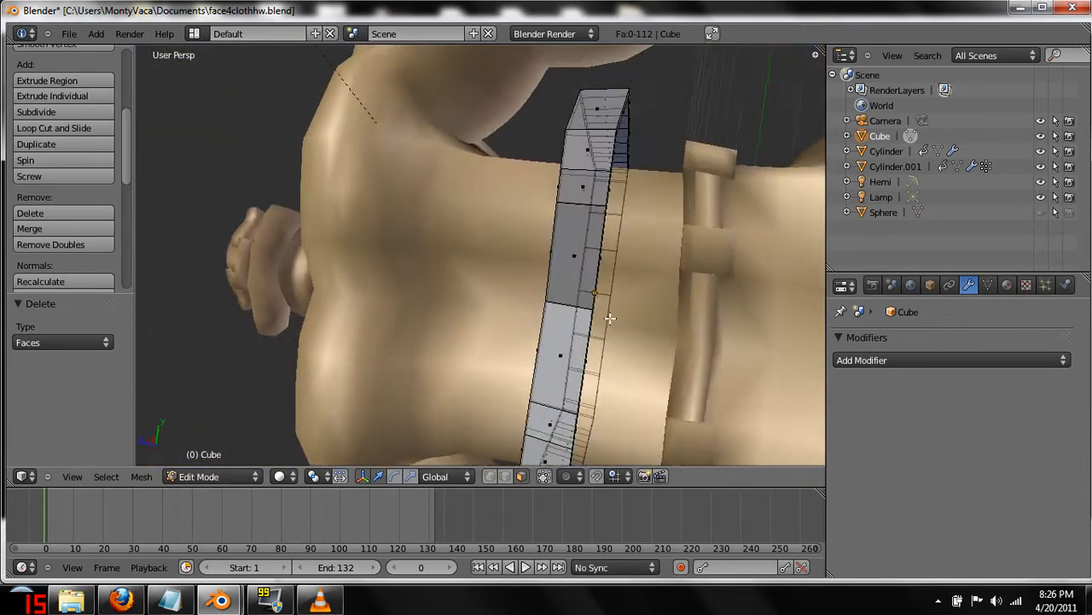
Switch the band from Edit Mode back to Object Mode.
{"action": "left_click", "coordinate": [198, 476]}
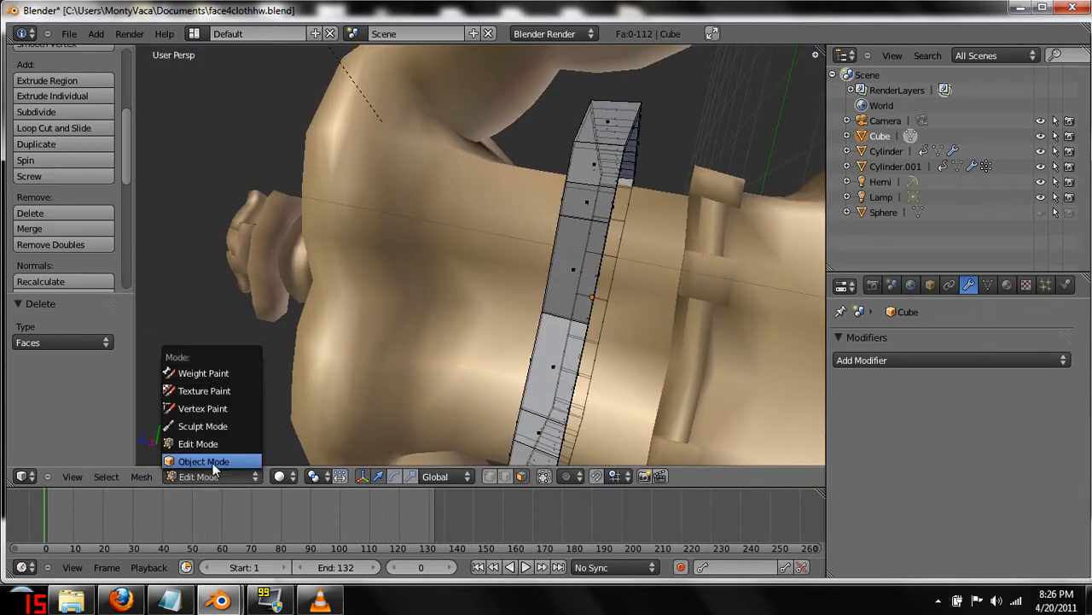
{"action": "left_click", "coordinate": [204, 461]}
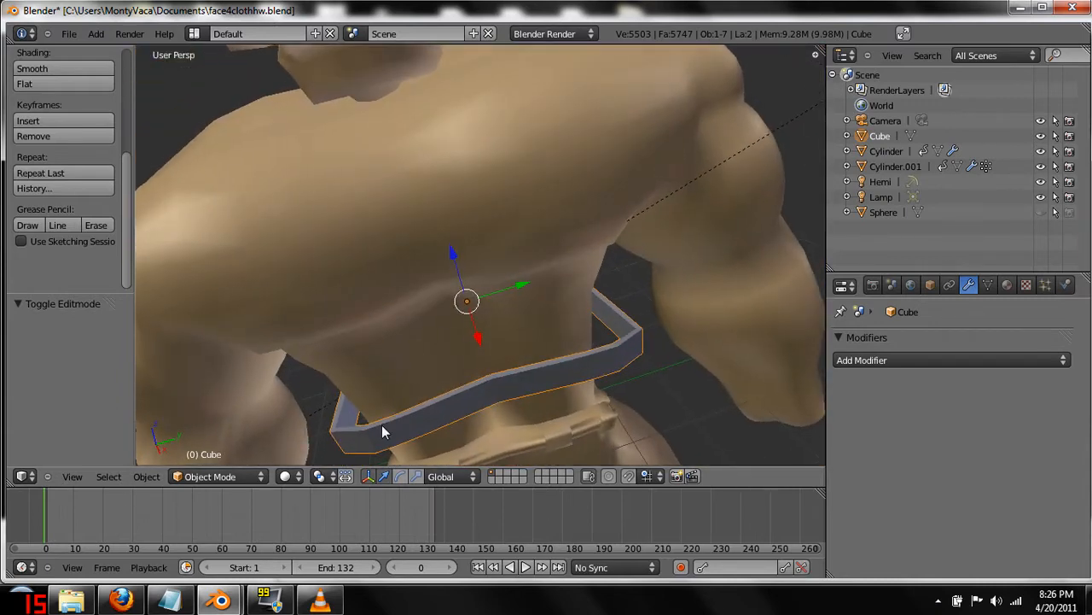
{"action": "mouse_move", "coordinate": [515, 294]}
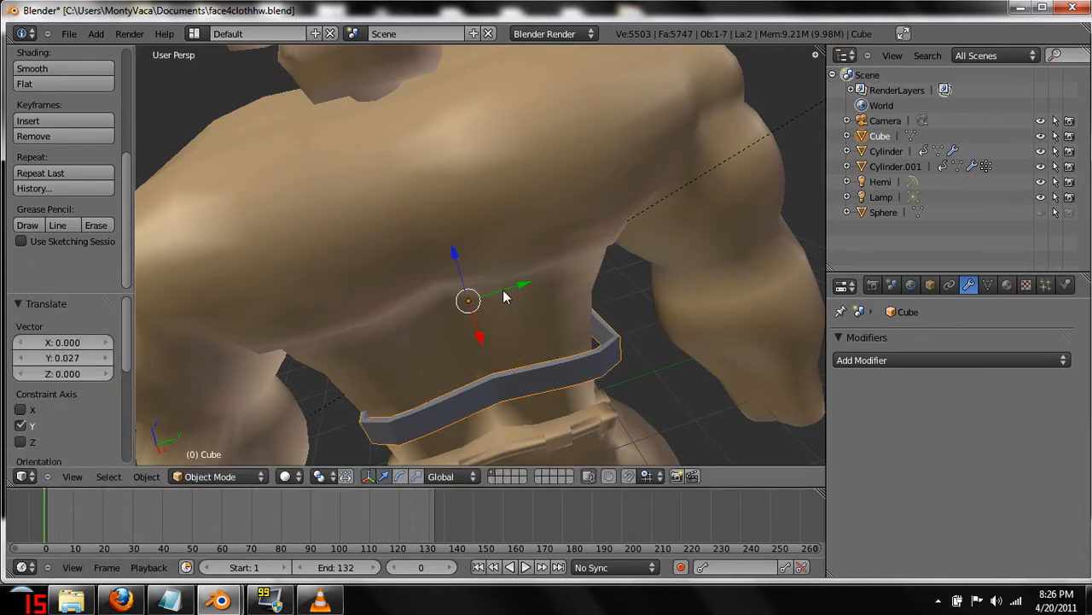
Move the band upward along Z to about 0.391, around the midsection.
{"action": "left_click_drag", "start_coordinate": [467, 299], "coordinate": [500, 296]}
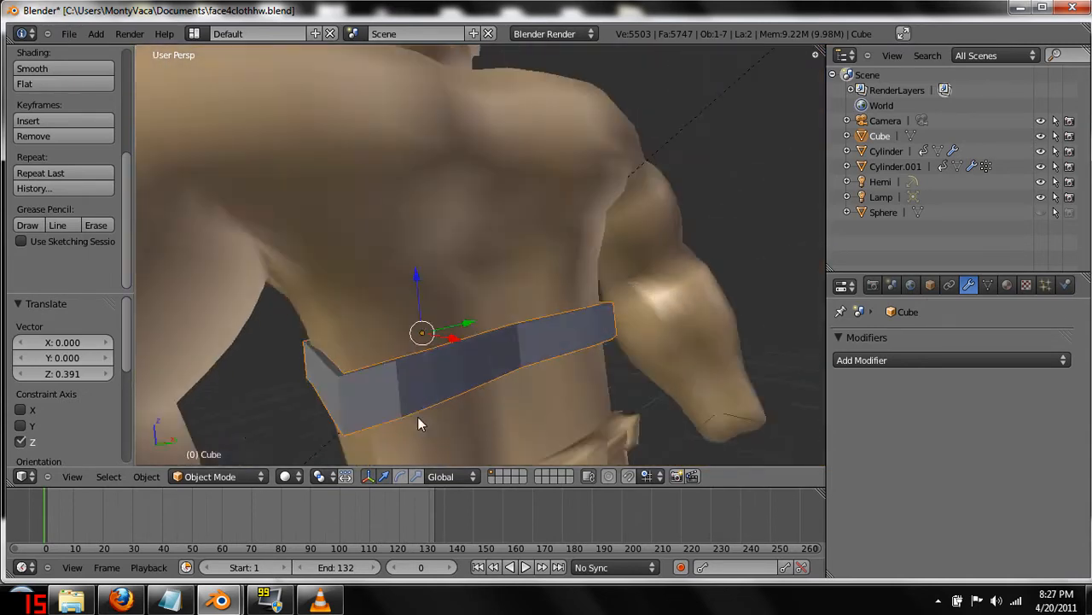
In Edit Mode, select the band's edge loop and extrude it upward over the chest.
{"action": "left_click_drag", "start_coordinate": [418, 423], "coordinate": [405, 431]}
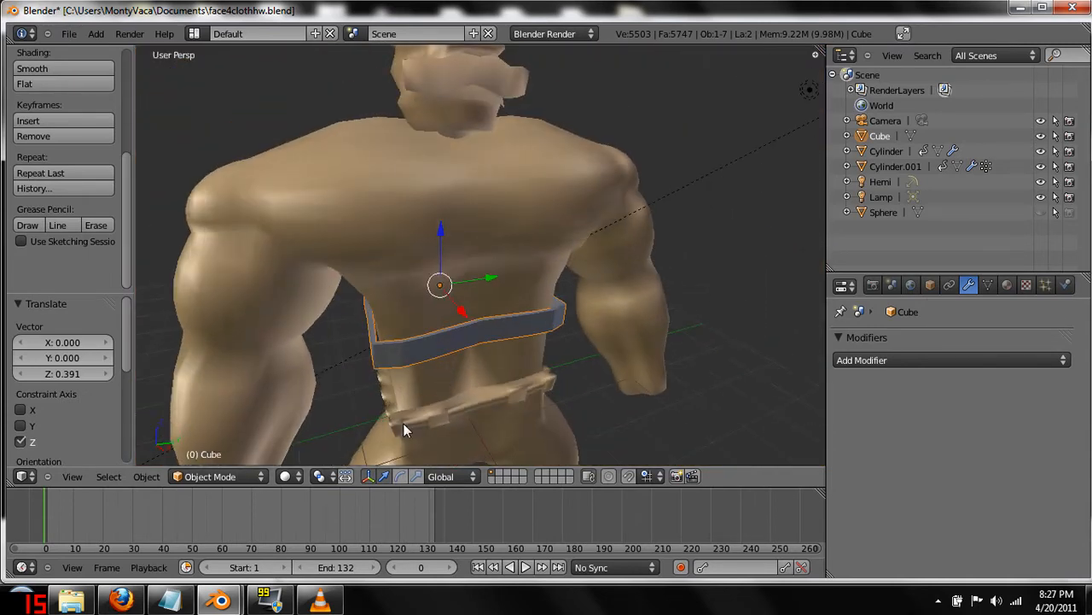
{"action": "left_click", "coordinate": [209, 476]}
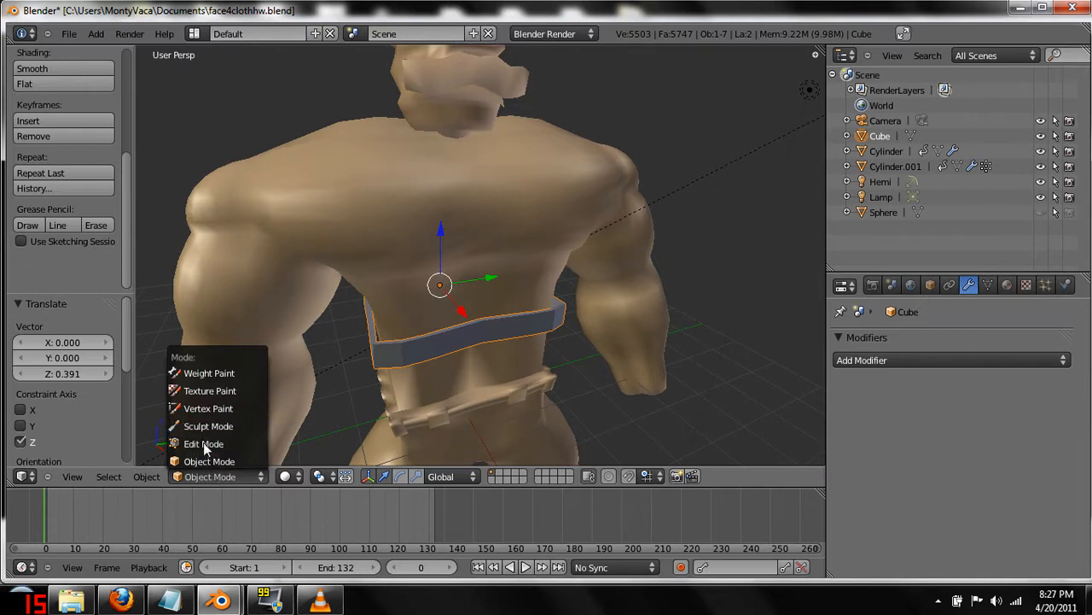
{"action": "left_click", "coordinate": [203, 443]}
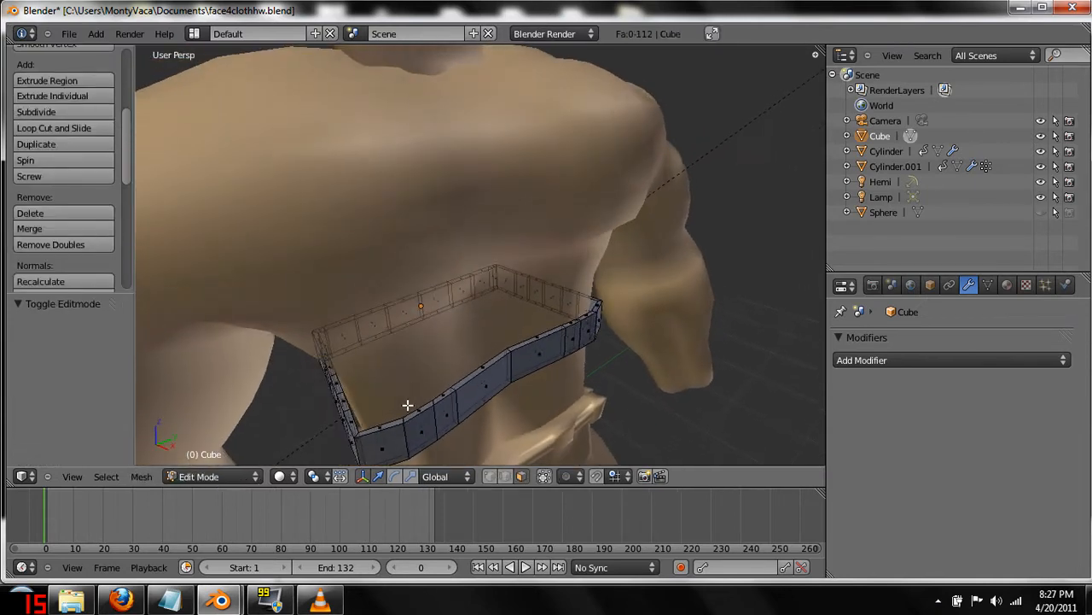
{"action": "left_click", "coordinate": [380, 427]}
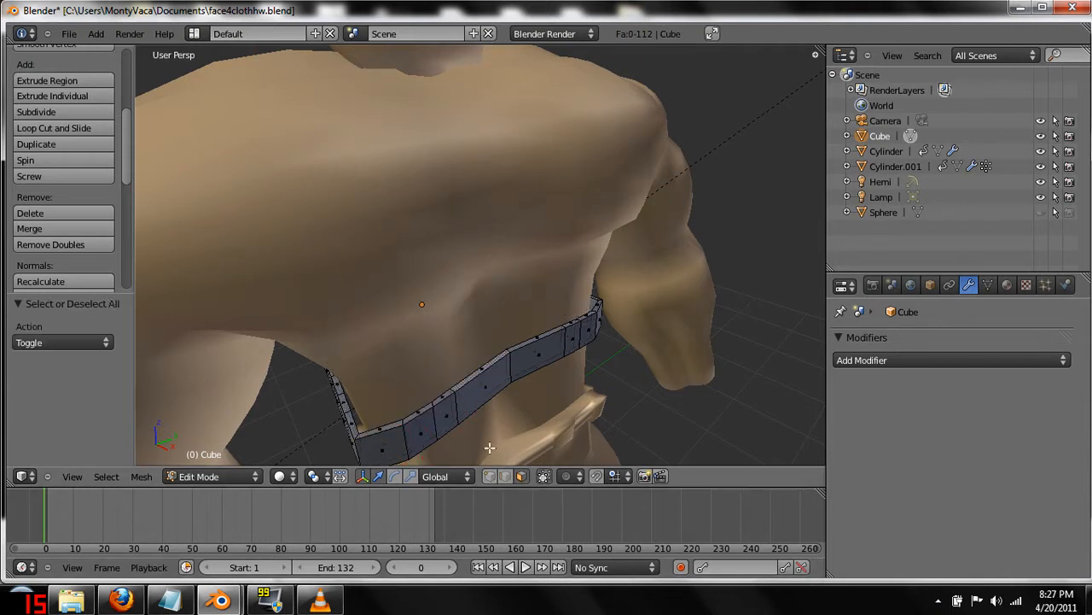
{"action": "left_click", "coordinate": [380, 426]}
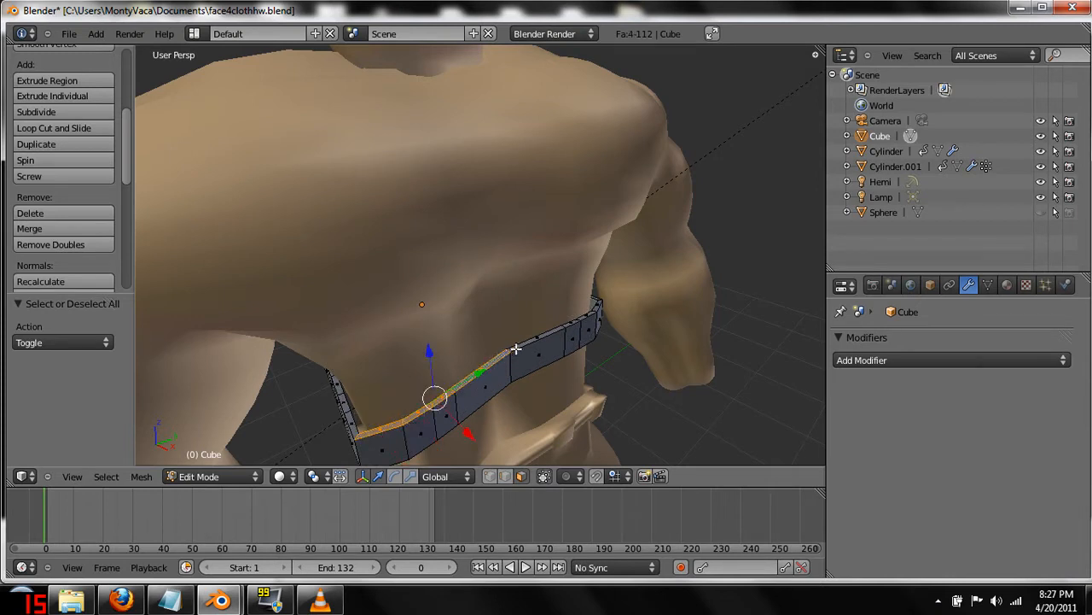
{"action": "left_click_drag", "start_coordinate": [435, 397], "coordinate": [482, 371]}
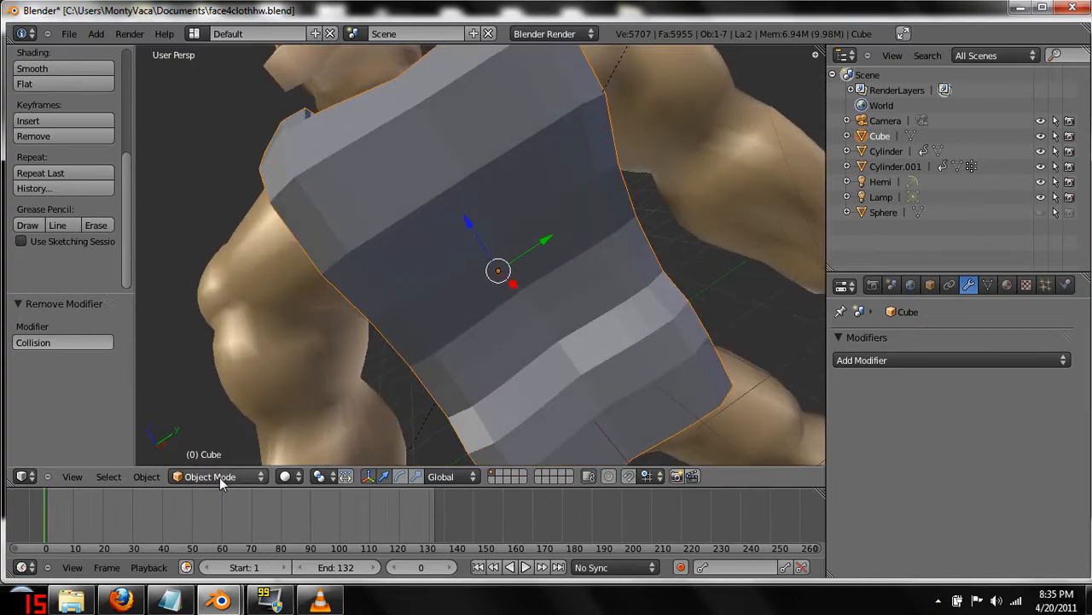
Re-enter Edit Mode on the tall tube and apply Subdivide to the whole mesh.
{"action": "left_click", "coordinate": [209, 476]}
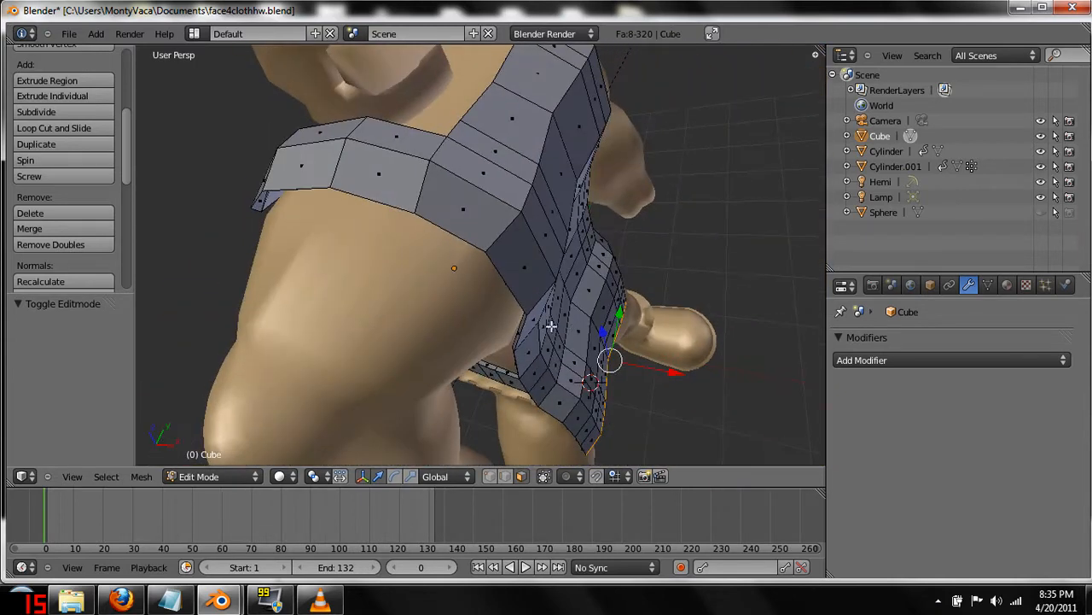
{"action": "left_click", "coordinate": [209, 477]}
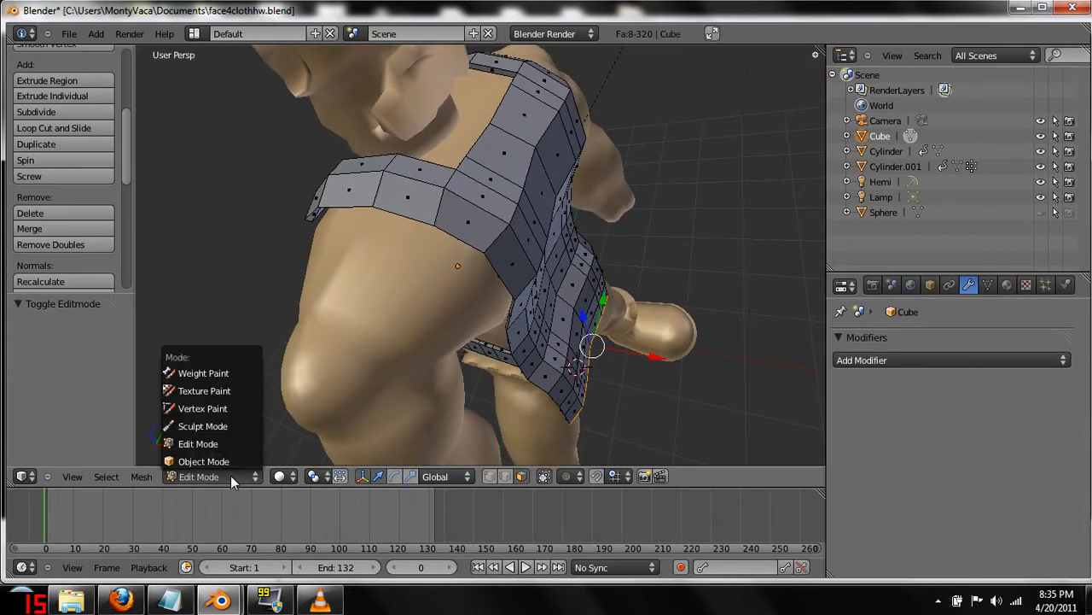
{"action": "left_click", "coordinate": [204, 461]}
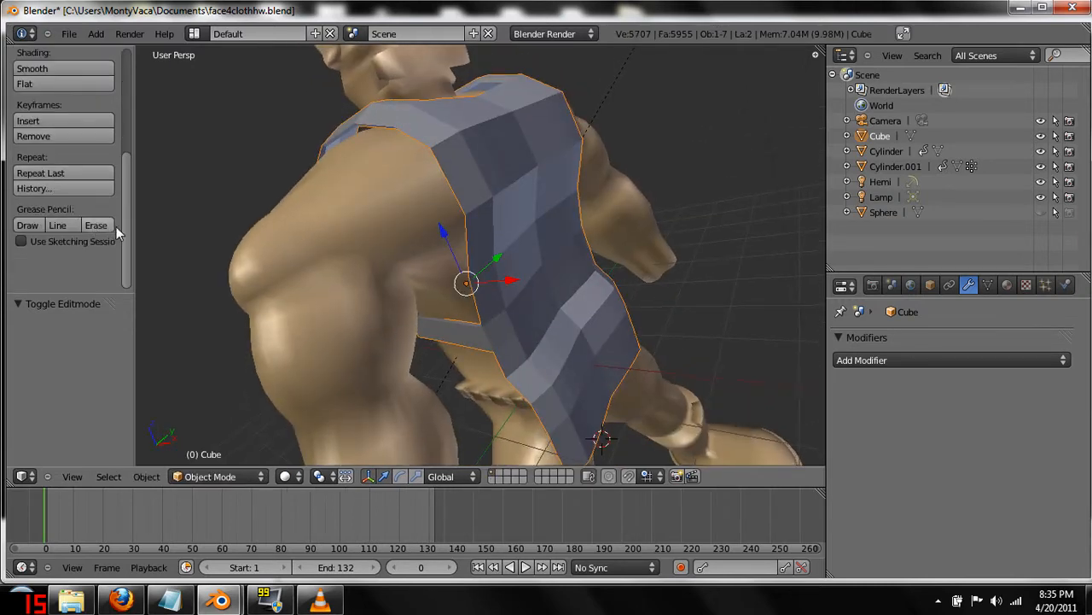
{"action": "key", "text": "TAB"}
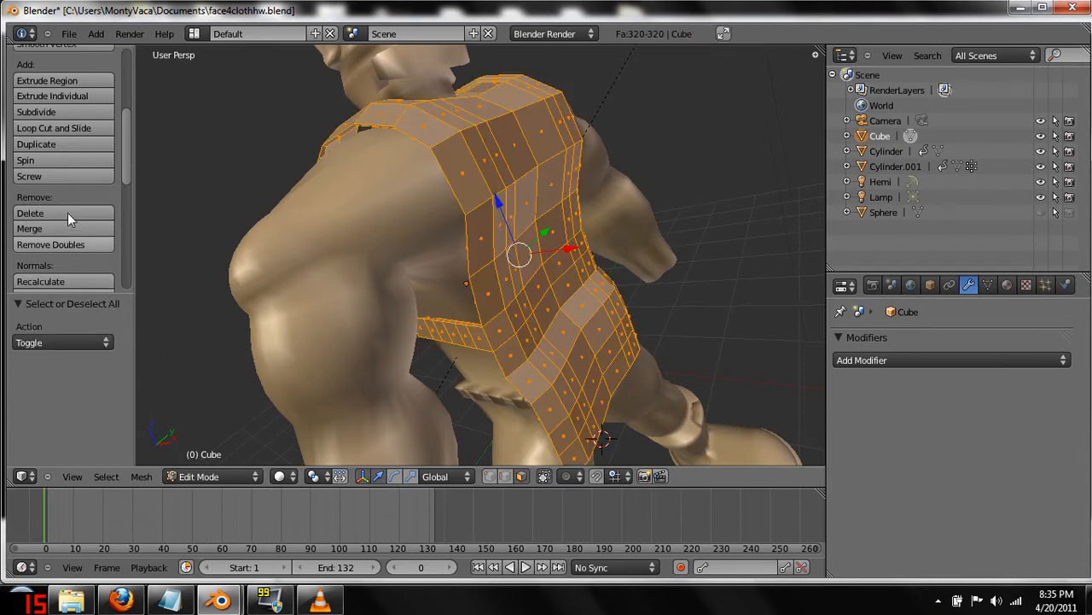
{"action": "left_click", "coordinate": [36, 112]}
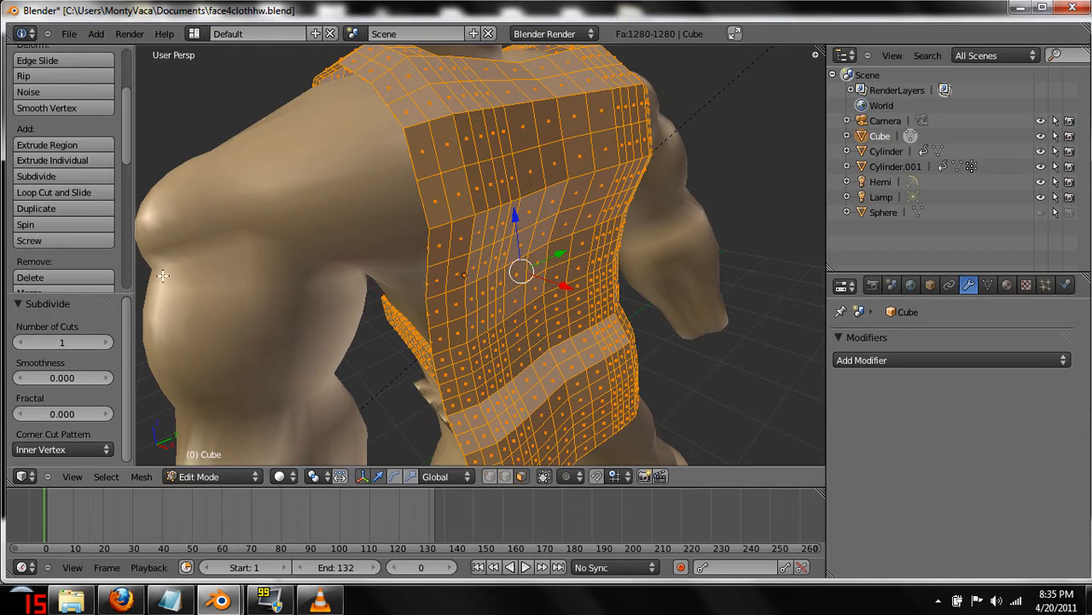
{"action": "mouse_move", "coordinate": [122, 271]}
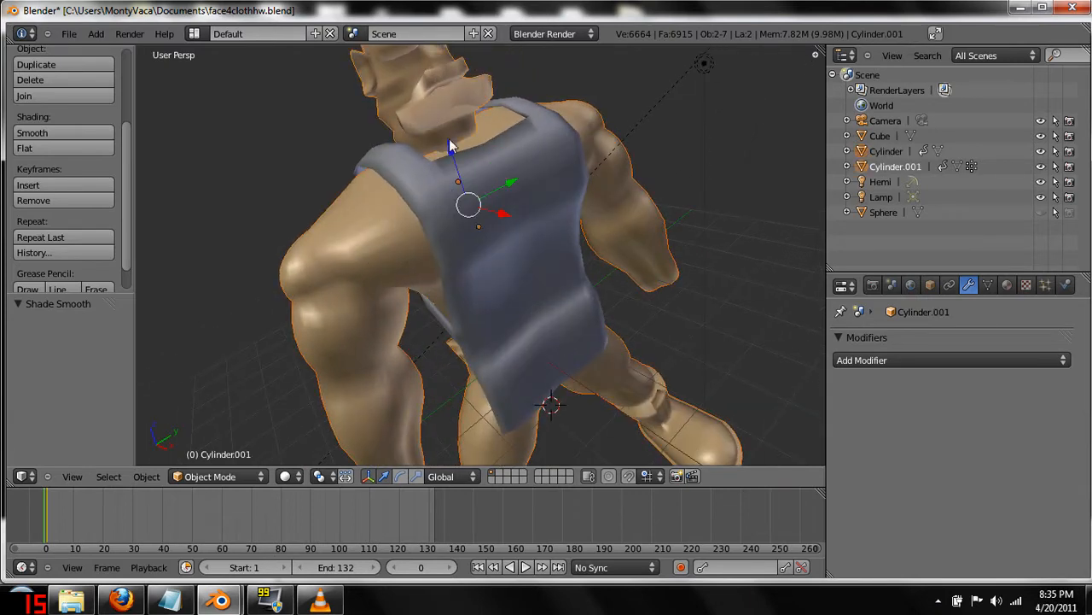
Smooth-shade Cylinder.001 and add Collision physics to the character's body.
{"action": "left_click", "coordinate": [1066, 285]}
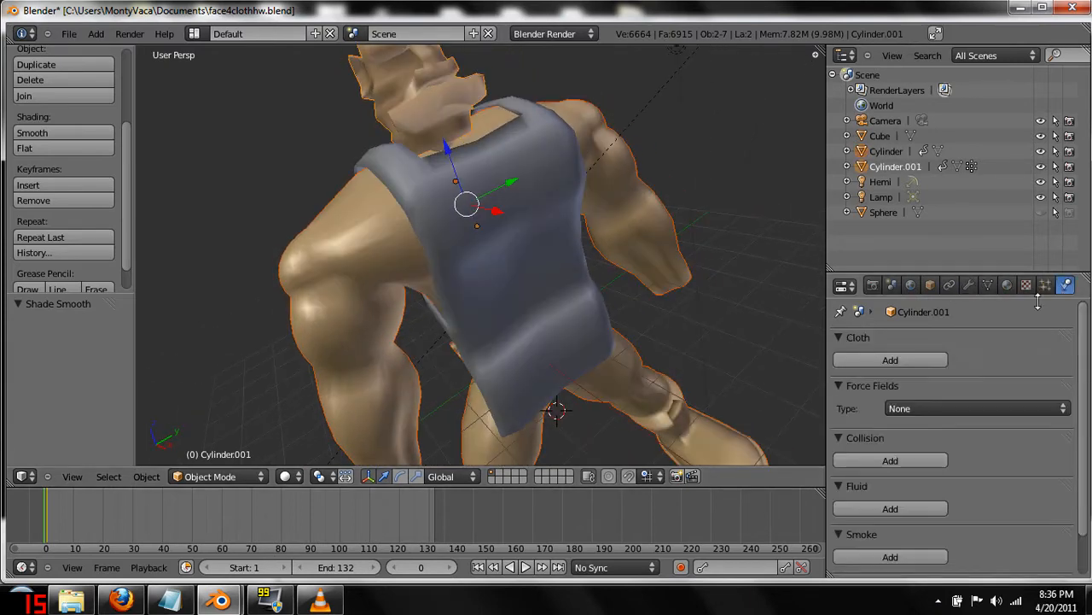
{"action": "scroll", "scroll_direction": "down", "scroll_amount": 3}
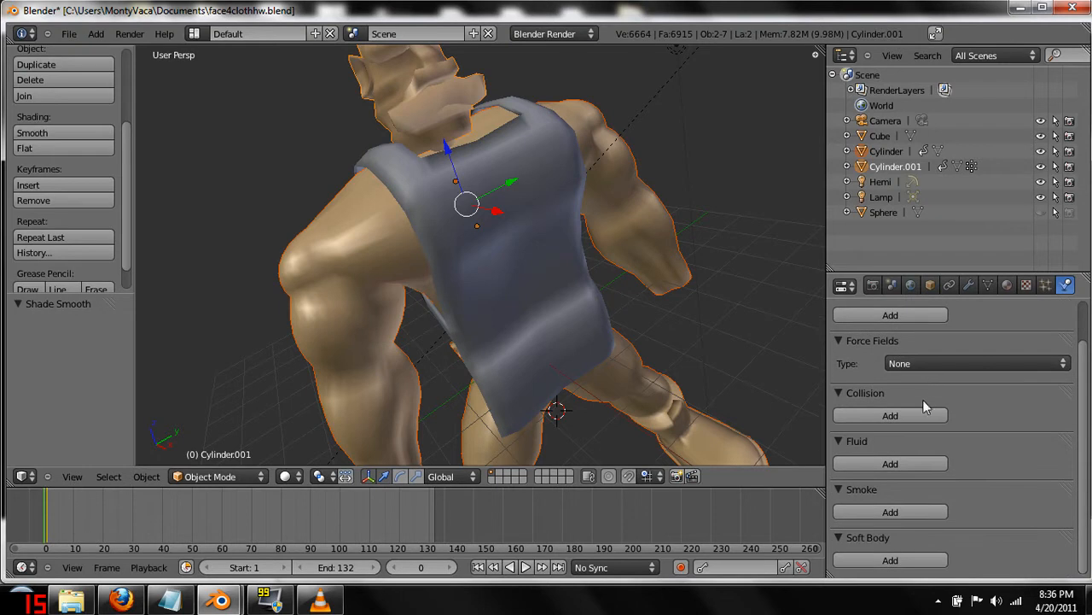
{"action": "left_click", "coordinate": [890, 416]}
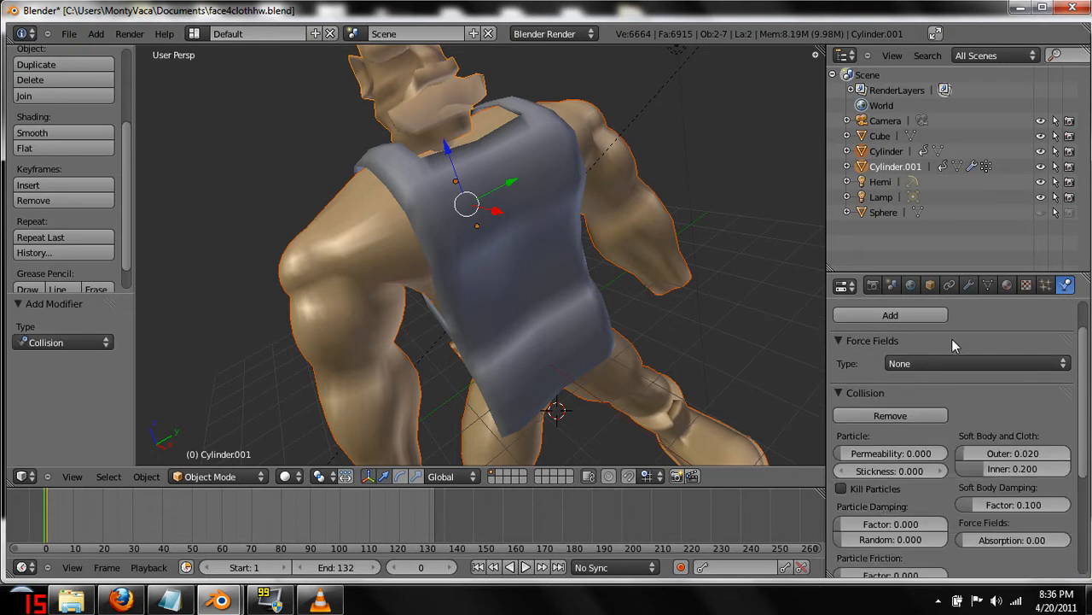
{"action": "left_click", "coordinate": [969, 285]}
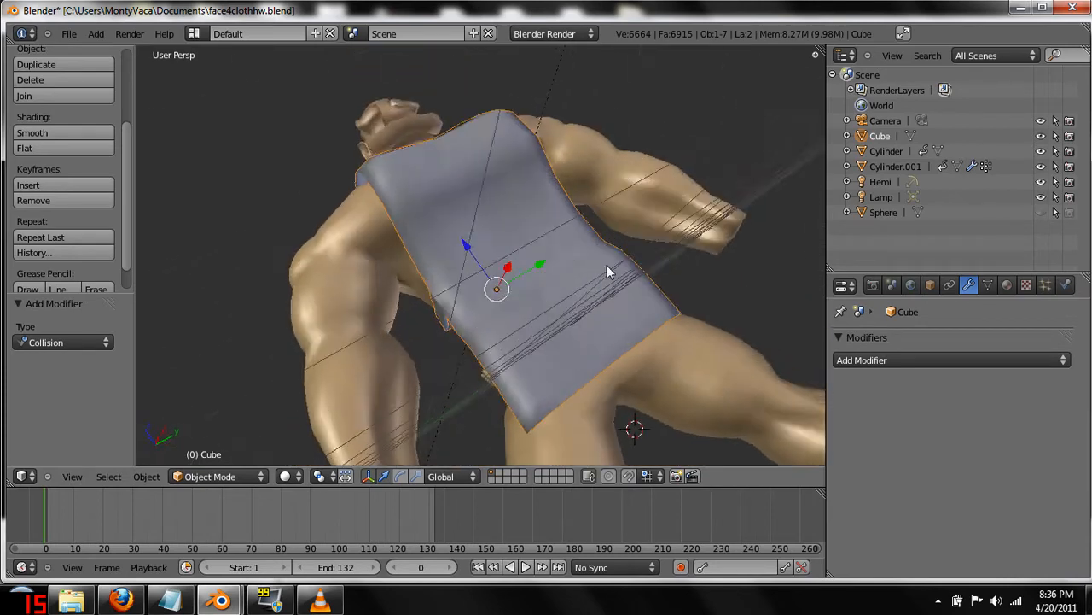
Add Cloth physics to the Cube apron and enable Self Collision.
{"action": "left_click", "coordinate": [862, 359]}
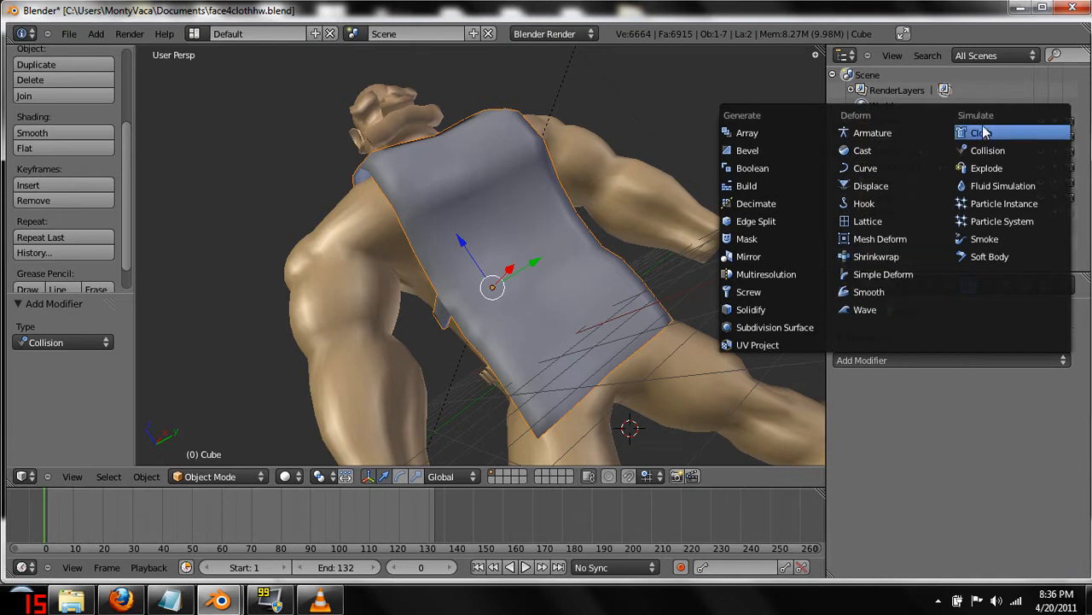
{"action": "left_click", "coordinate": [978, 133]}
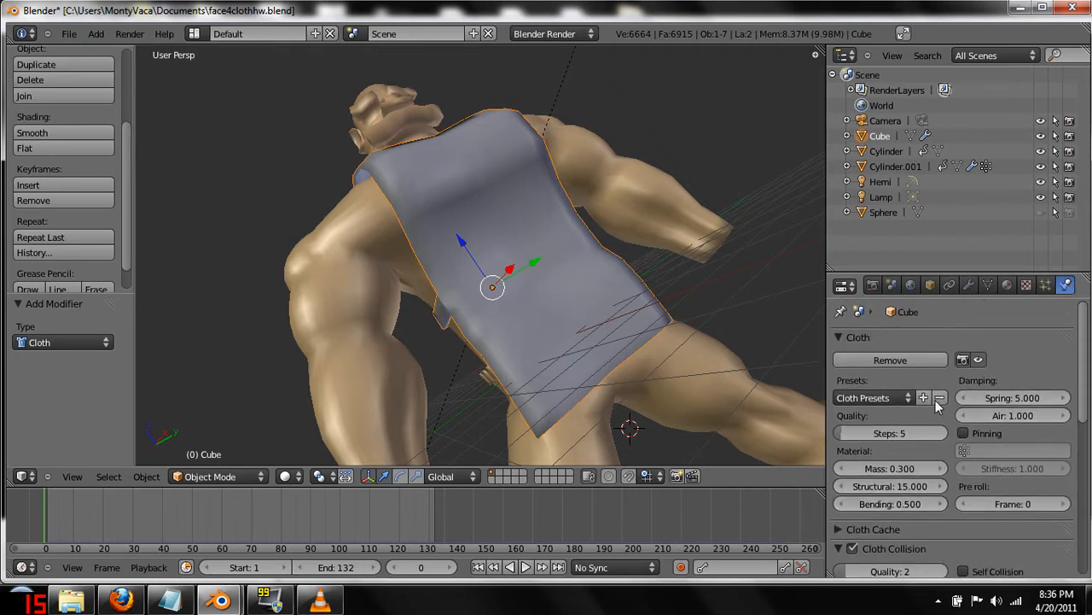
{"action": "scroll", "scroll_direction": "down", "scroll_amount": 3}
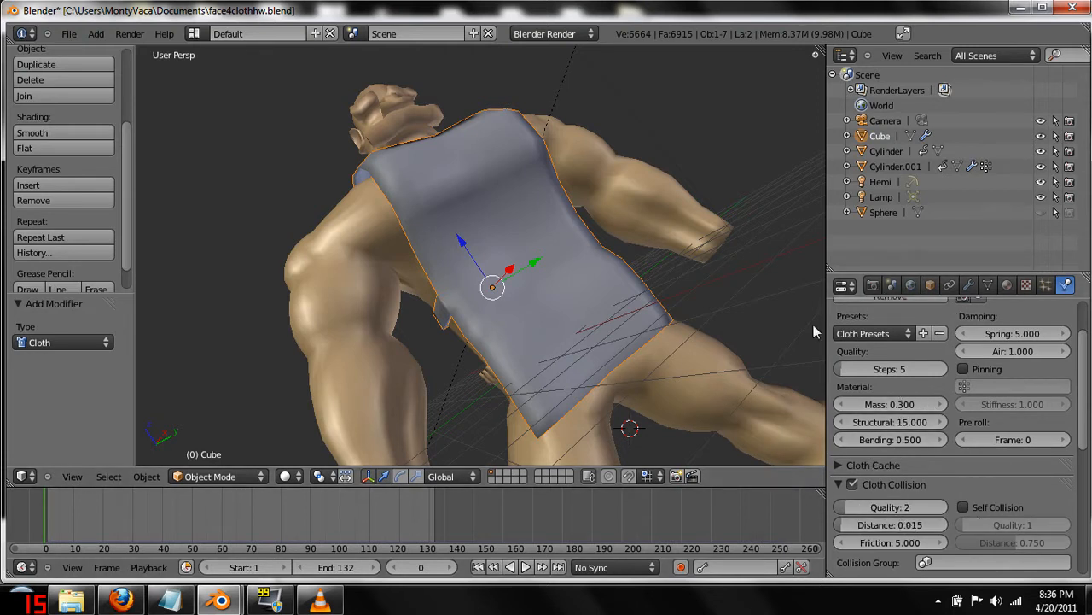
{"action": "mouse_move", "coordinate": [890, 422]}
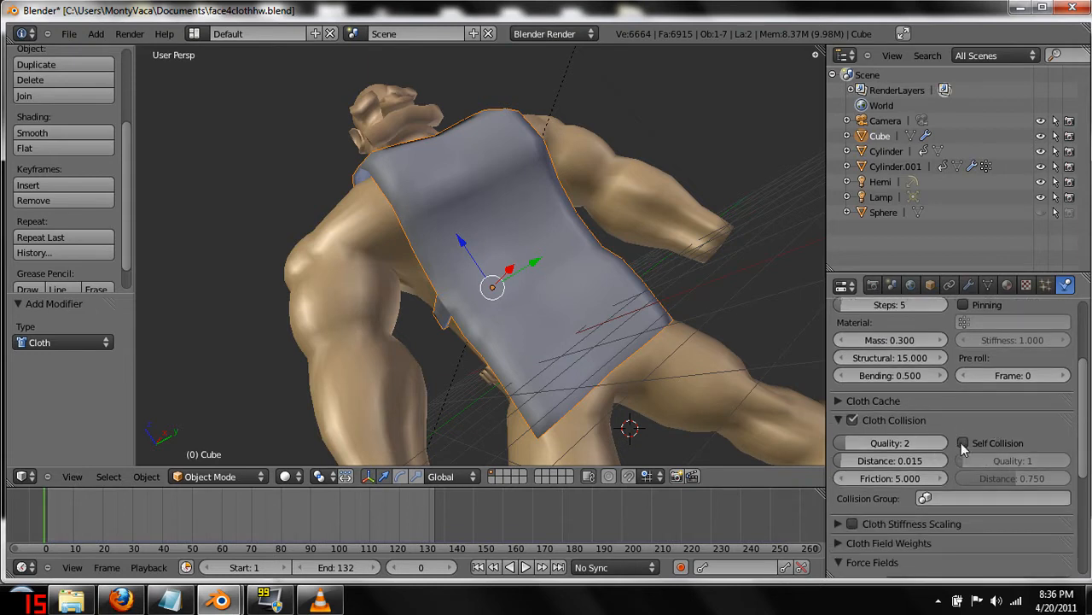
{"action": "left_click", "coordinate": [963, 442]}
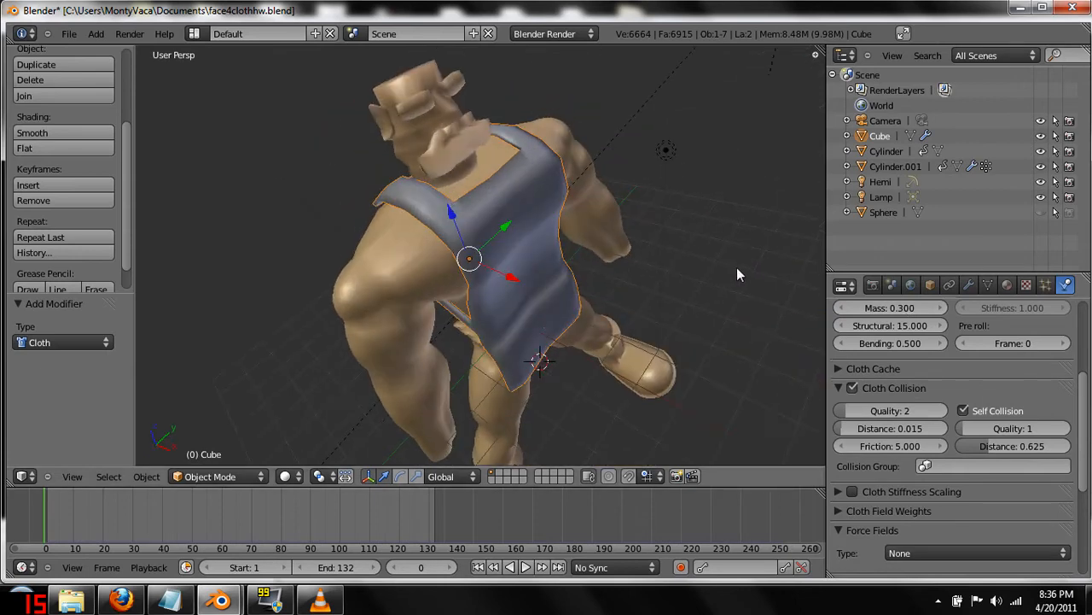
{"action": "mouse_move", "coordinate": [525, 566]}
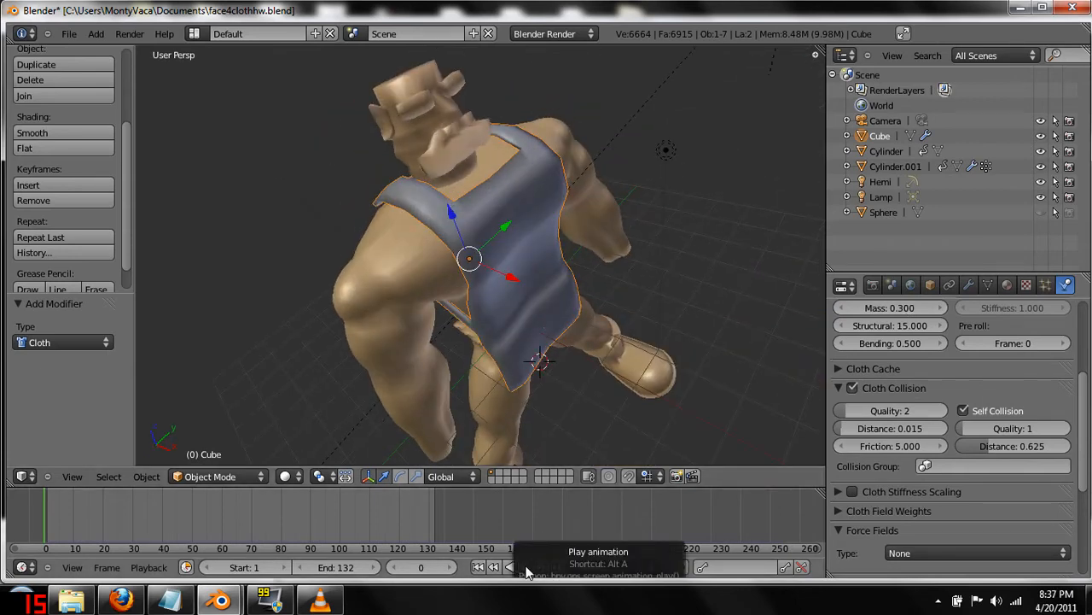
Play the apron's cloth simulation, then stop and return to the start.
{"action": "left_click", "coordinate": [517, 567]}
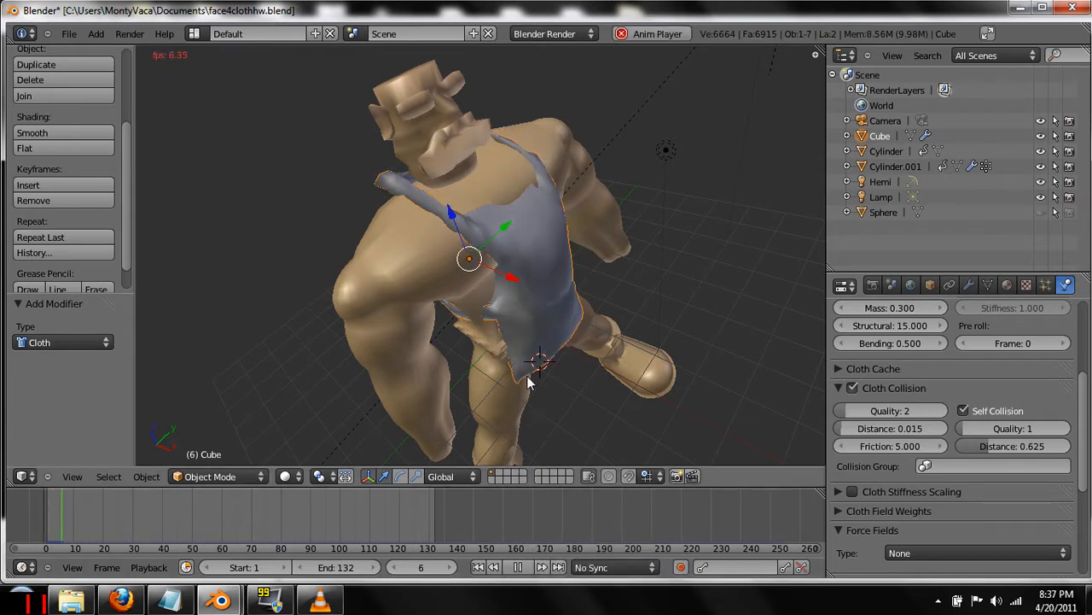
{"action": "left_click", "coordinate": [518, 567]}
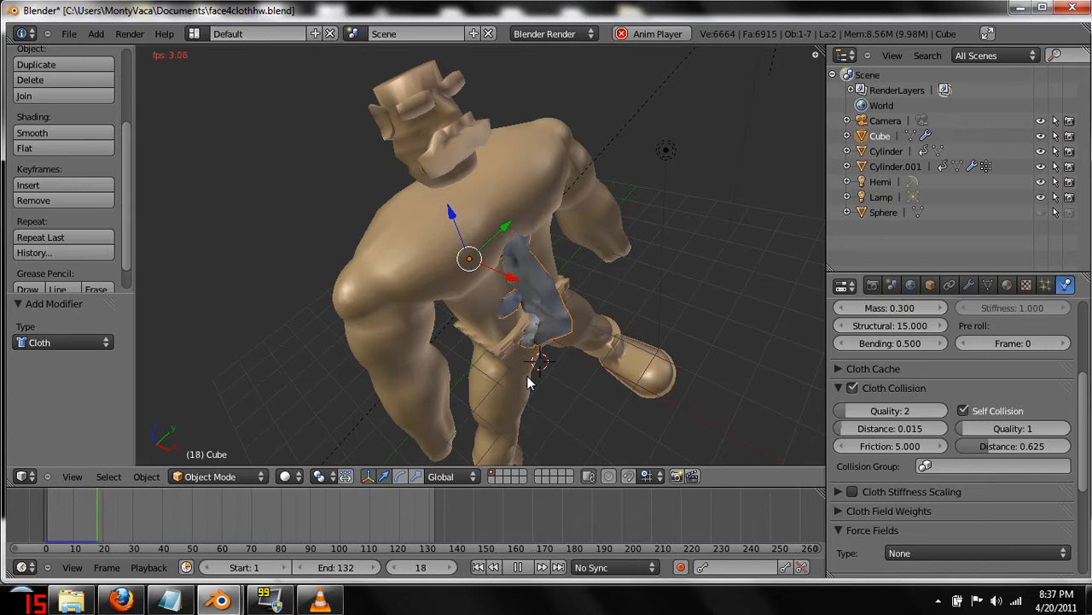
{"action": "left_click", "coordinate": [516, 567]}
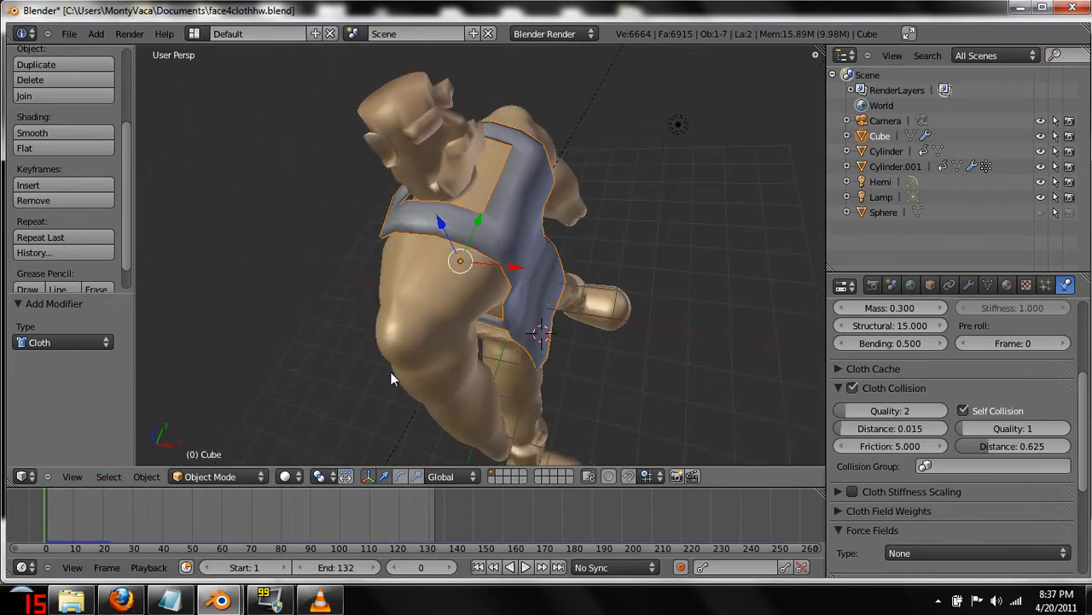
Scale the apron by about 1.034 and replay the simulation over the character.
{"action": "left_click_drag", "start_coordinate": [393, 379], "coordinate": [503, 314]}
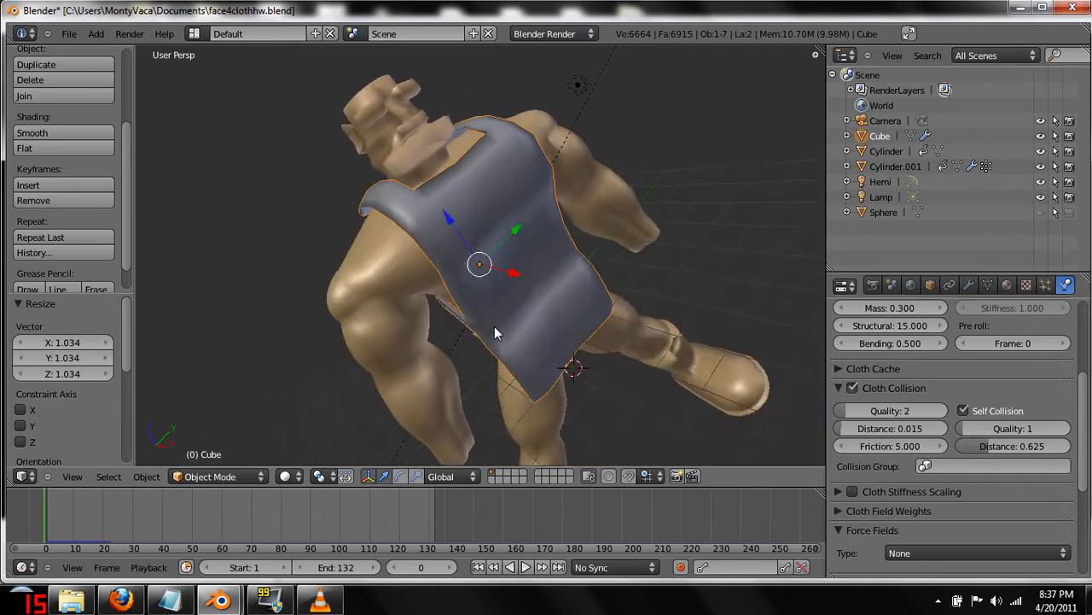
{"action": "left_click", "coordinate": [526, 567]}
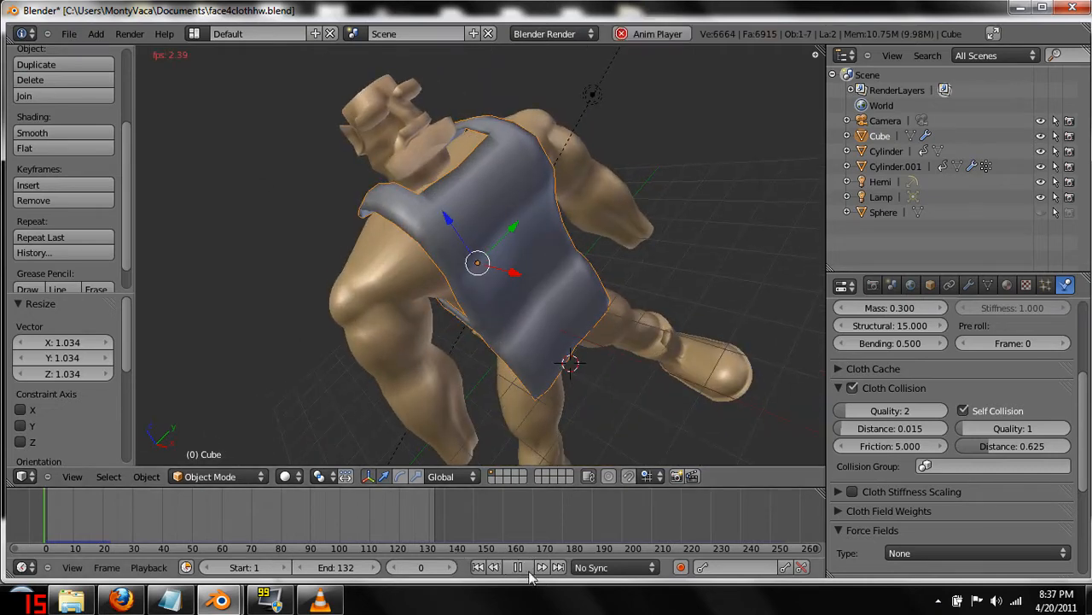
{"action": "left_click", "coordinate": [541, 567]}
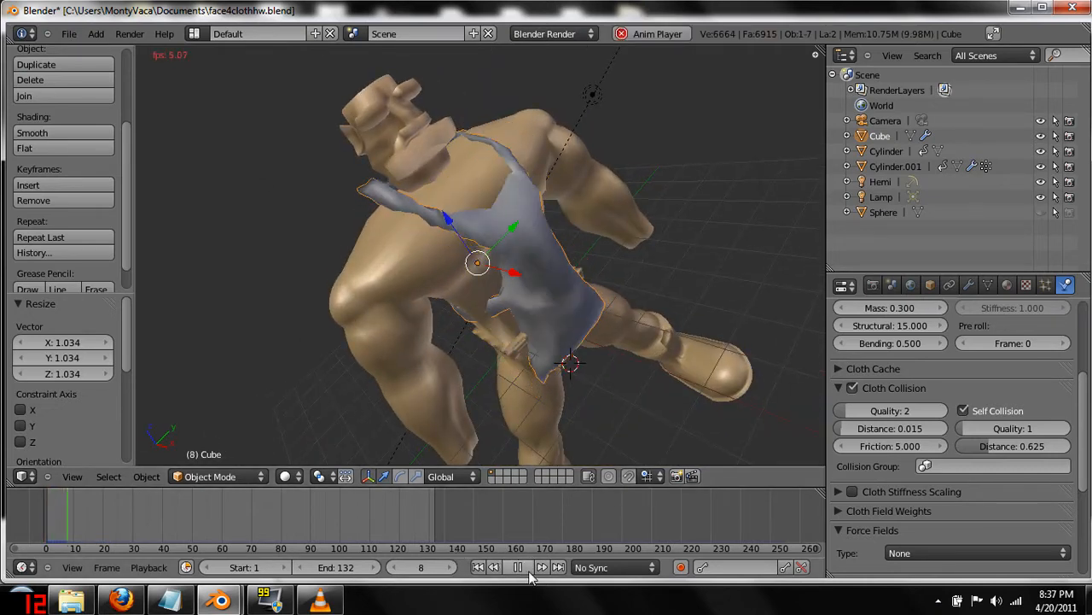
{"action": "left_click", "coordinate": [541, 566]}
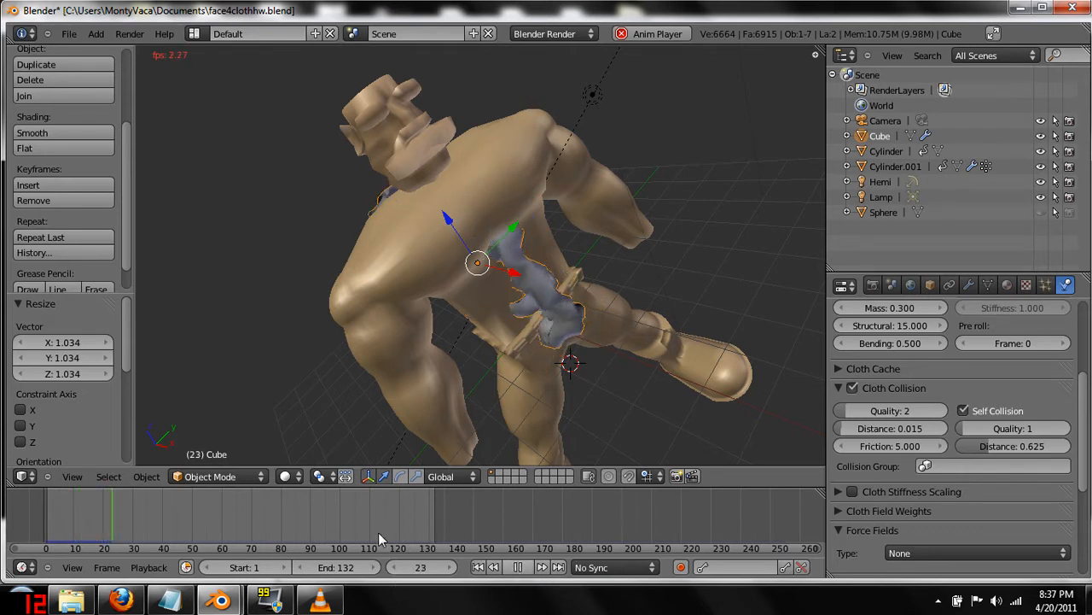
{"action": "left_click", "coordinate": [68, 521]}
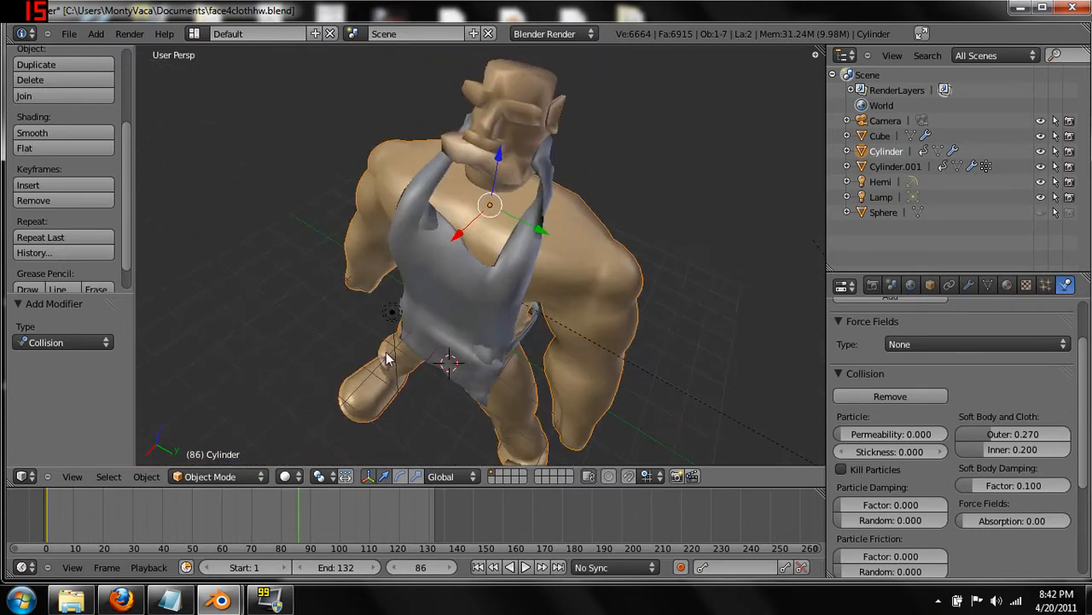
Inspect the draped apron from side, back, top and front, and show the Cube's modifiers.
{"action": "left_click_drag", "start_coordinate": [427, 359], "coordinate": [461, 316]}
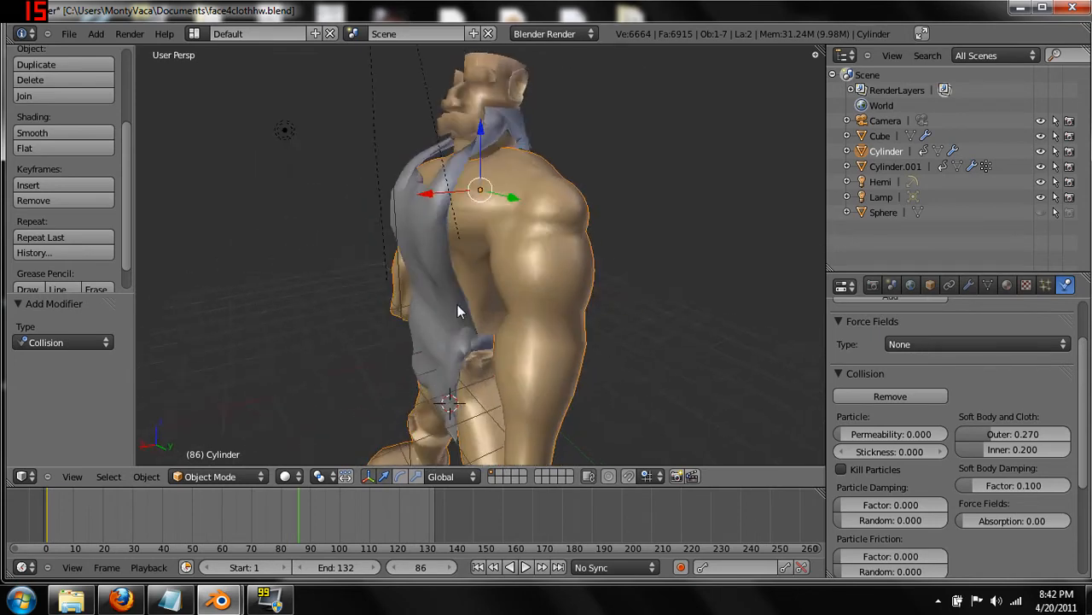
{"action": "left_click_drag", "start_coordinate": [459, 311], "coordinate": [555, 431]}
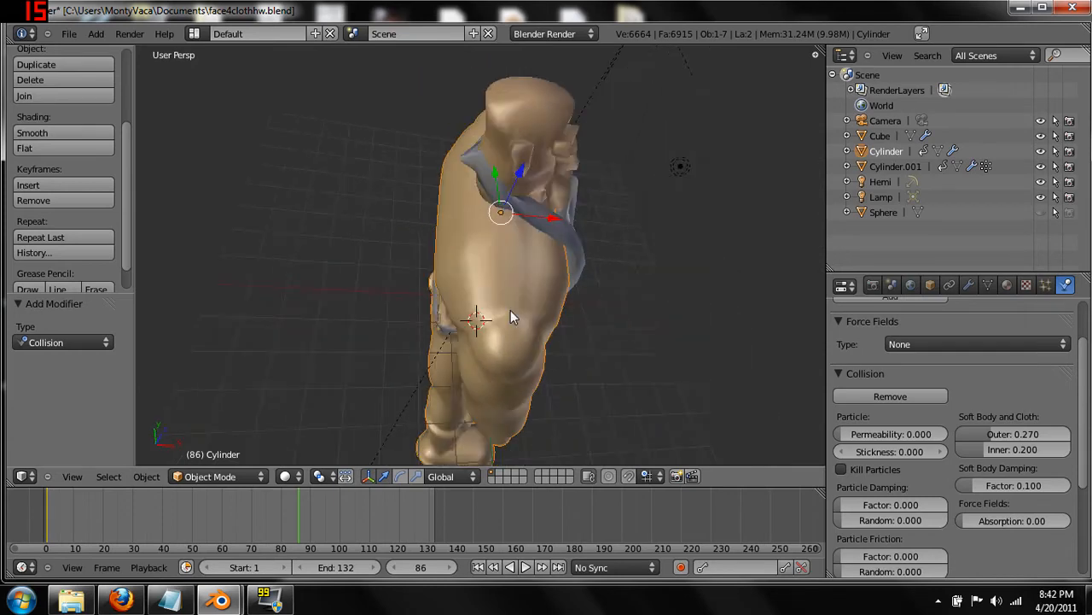
{"action": "left_click_drag", "start_coordinate": [512, 318], "coordinate": [451, 271]}
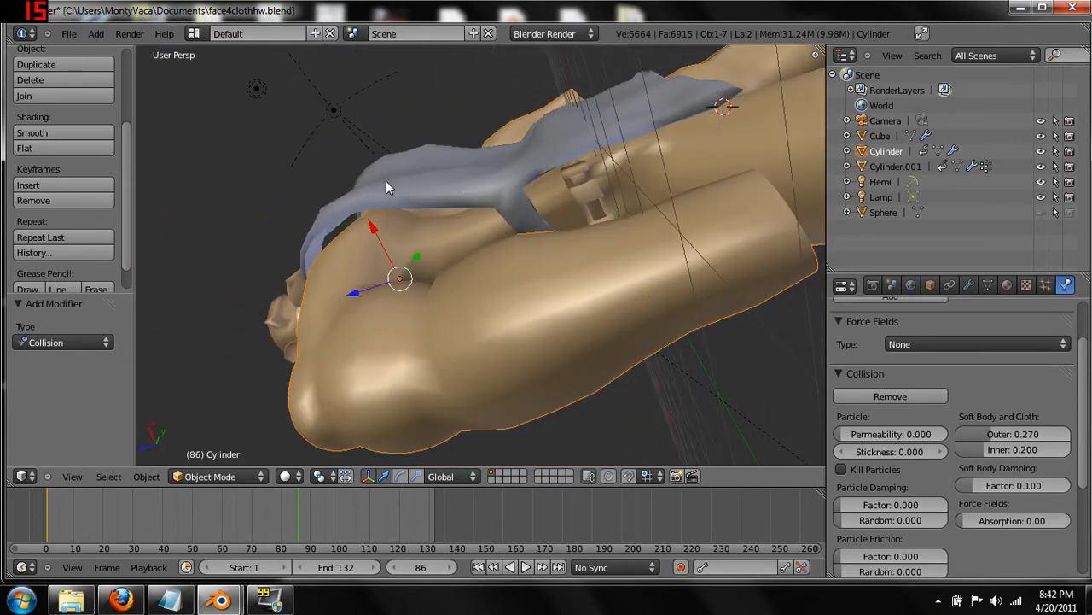
{"action": "left_click_drag", "start_coordinate": [388, 188], "coordinate": [512, 282]}
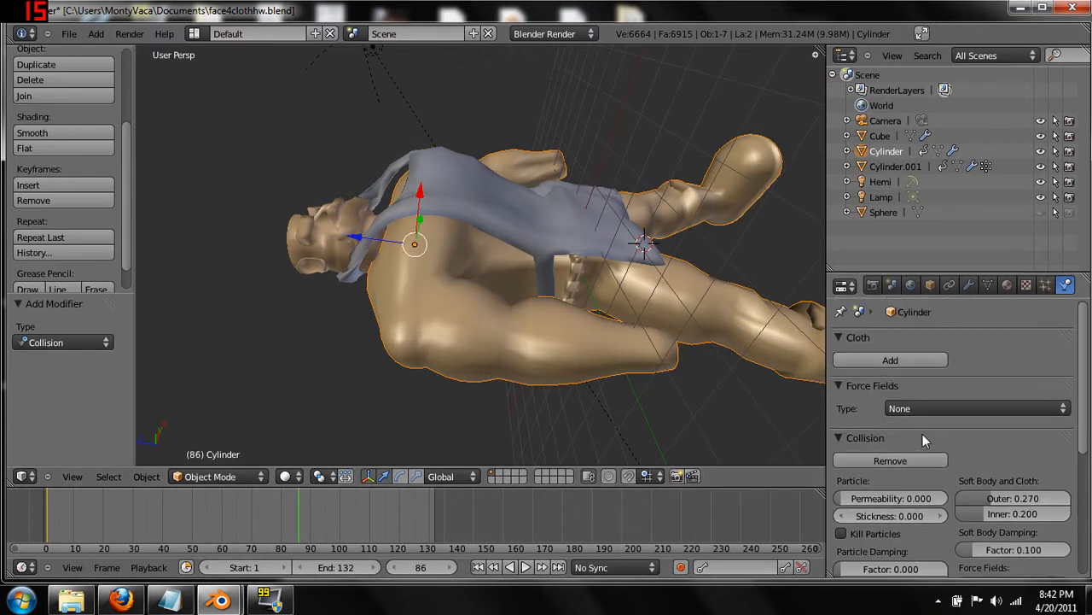
{"action": "left_click", "coordinate": [969, 285]}
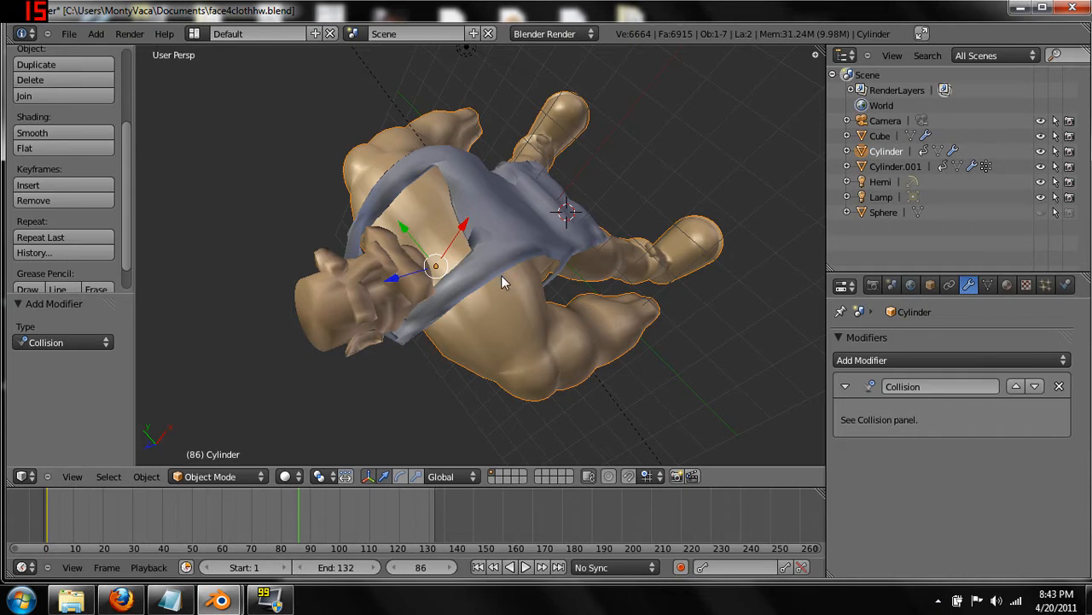
{"action": "mouse_move", "coordinate": [670, 486]}
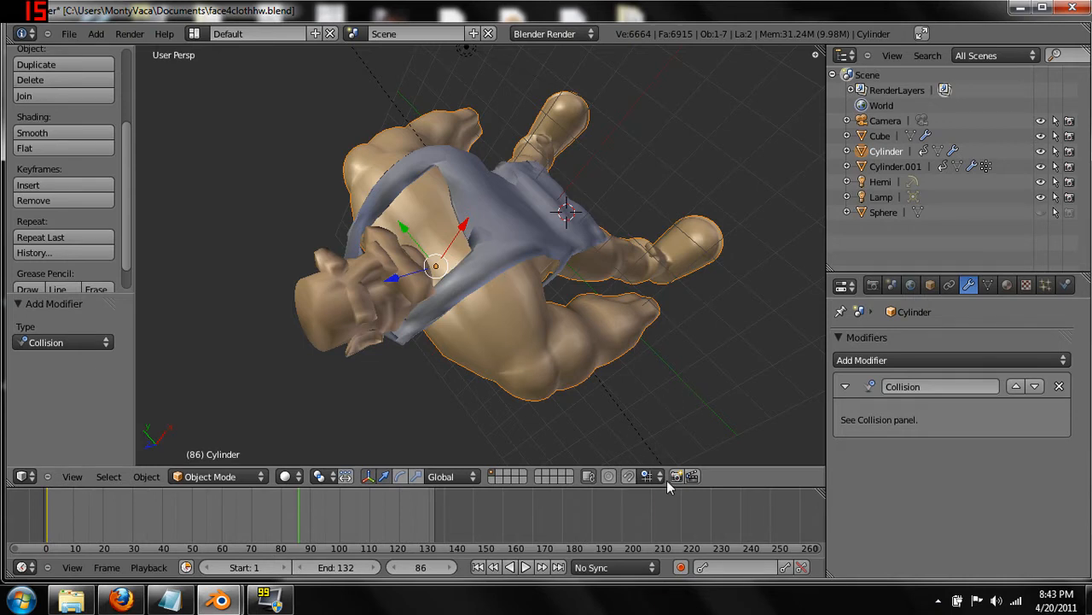
{"action": "mouse_move", "coordinate": [670, 482]}
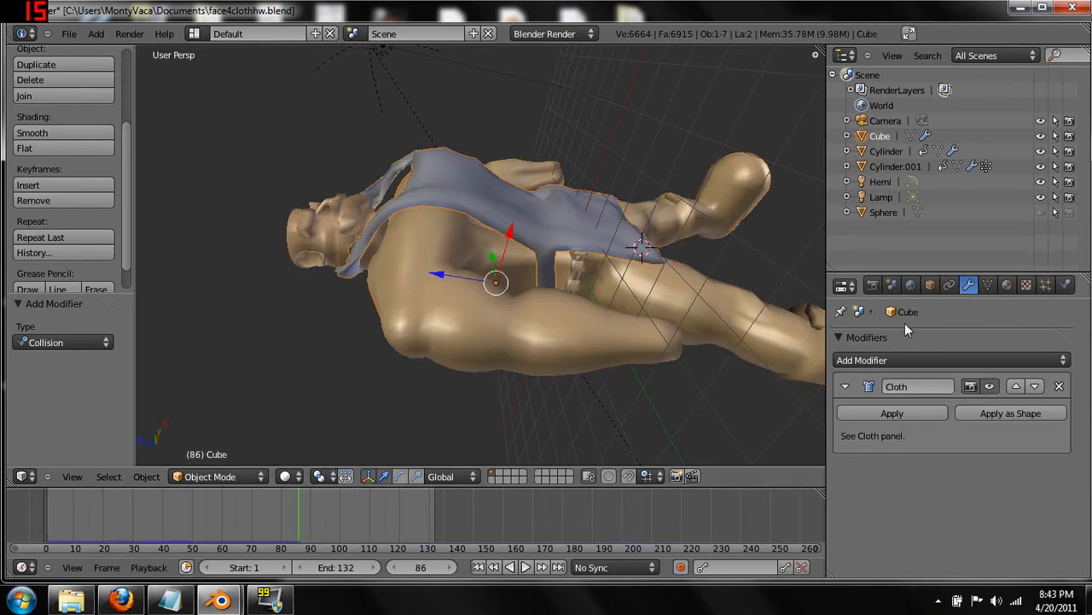
{"action": "mouse_move", "coordinate": [721, 255]}
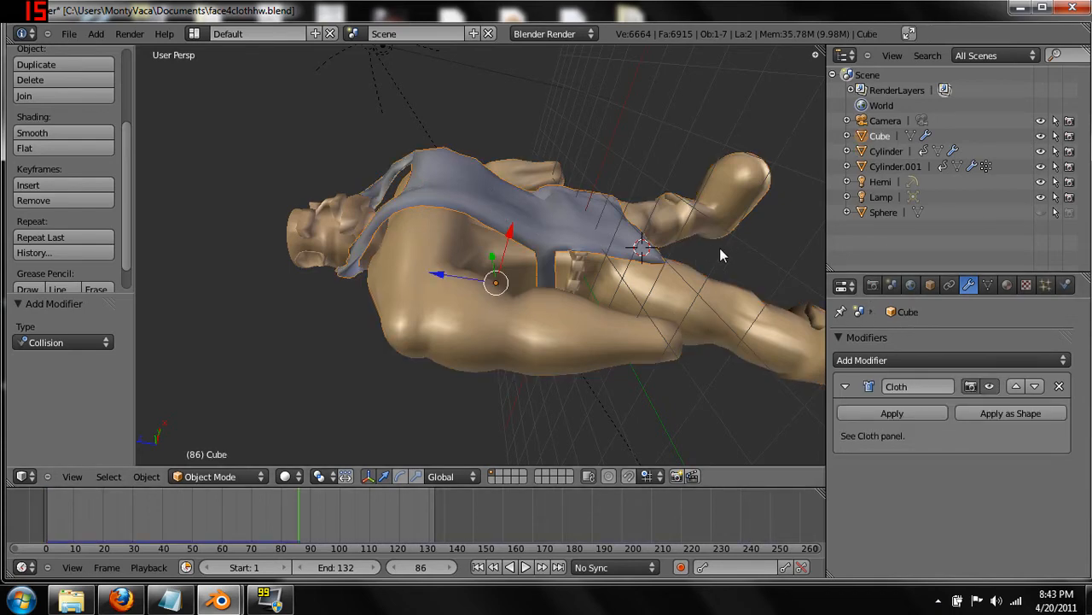
{"action": "left_click_drag", "start_coordinate": [722, 255], "coordinate": [698, 326]}
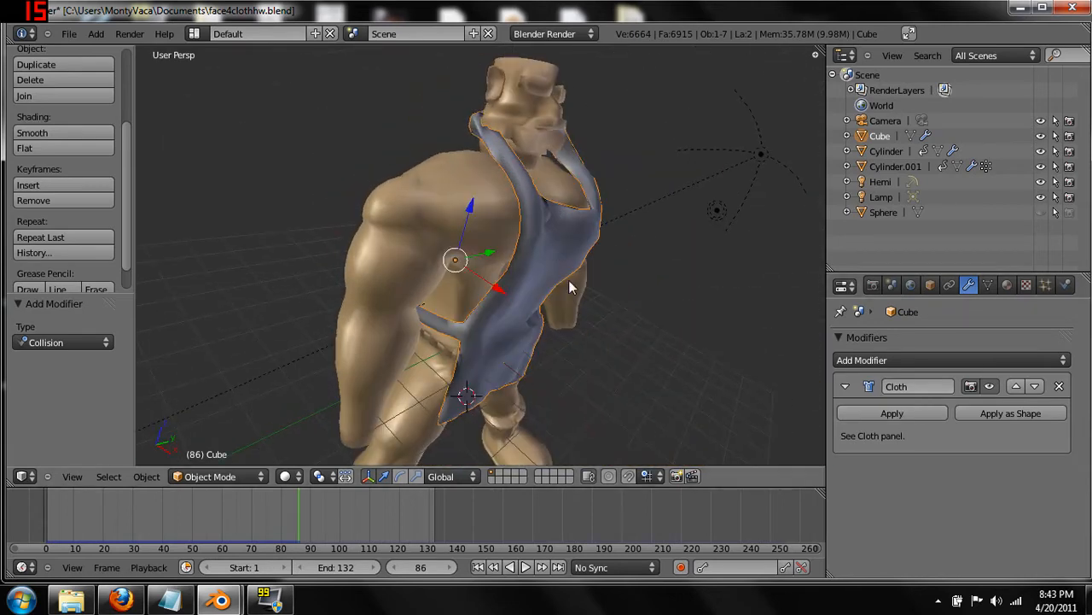
{"action": "mouse_move", "coordinate": [626, 385]}
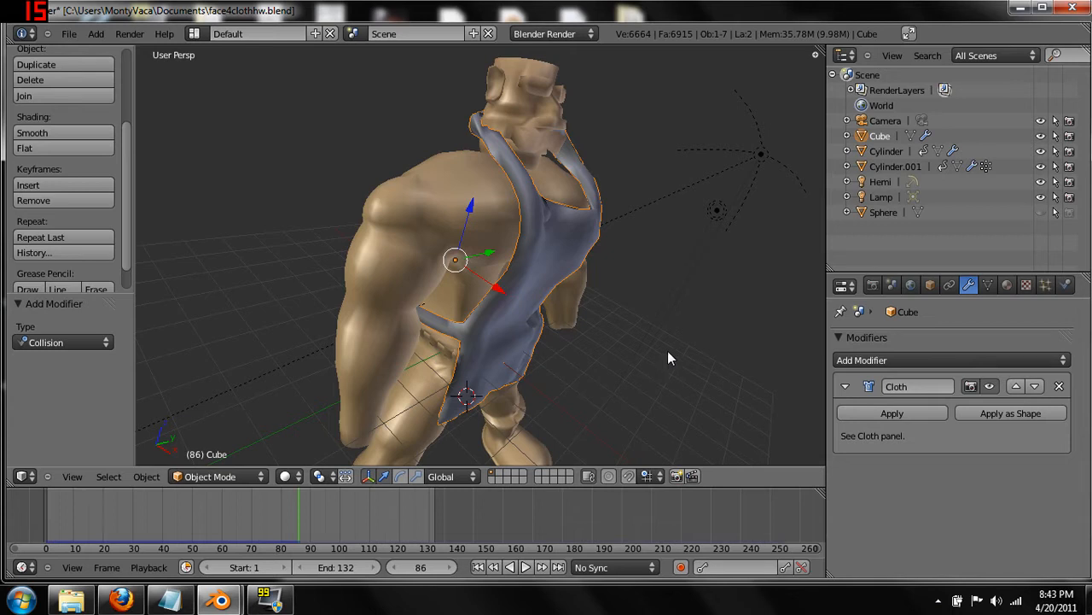
{"action": "mouse_move", "coordinate": [964, 438]}
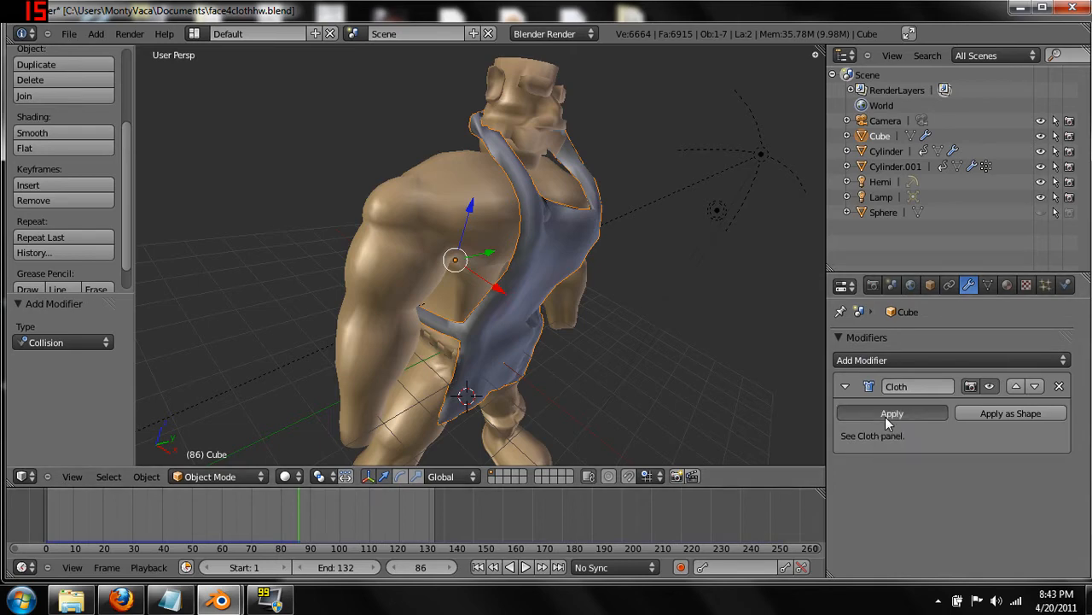
Apply the Cloth modifier as object data and toggle Edit Mode.
{"action": "left_click", "coordinate": [891, 413]}
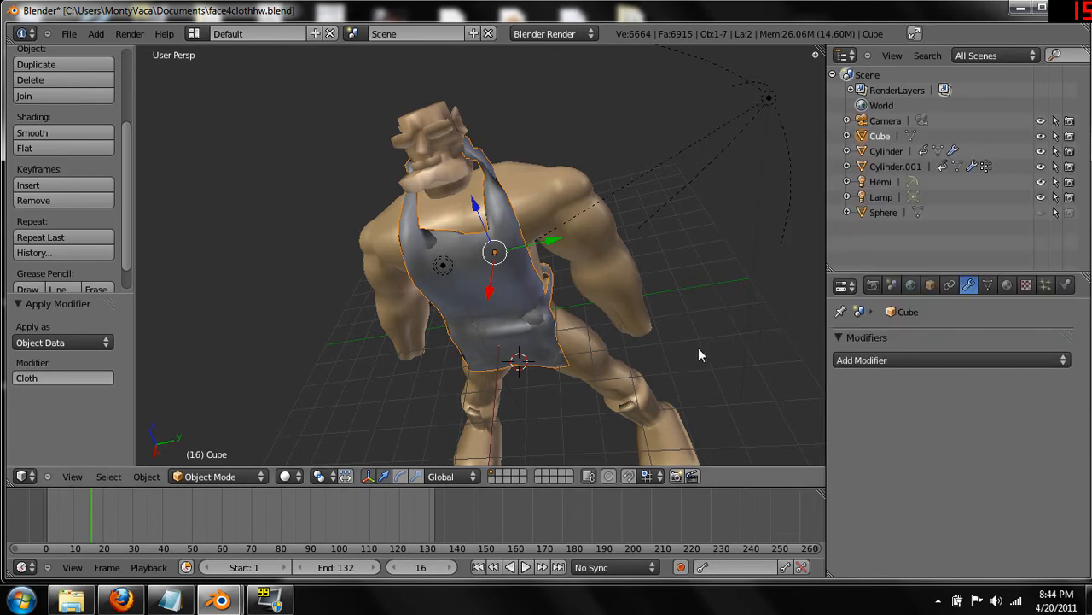
{"action": "left_click", "coordinate": [213, 477]}
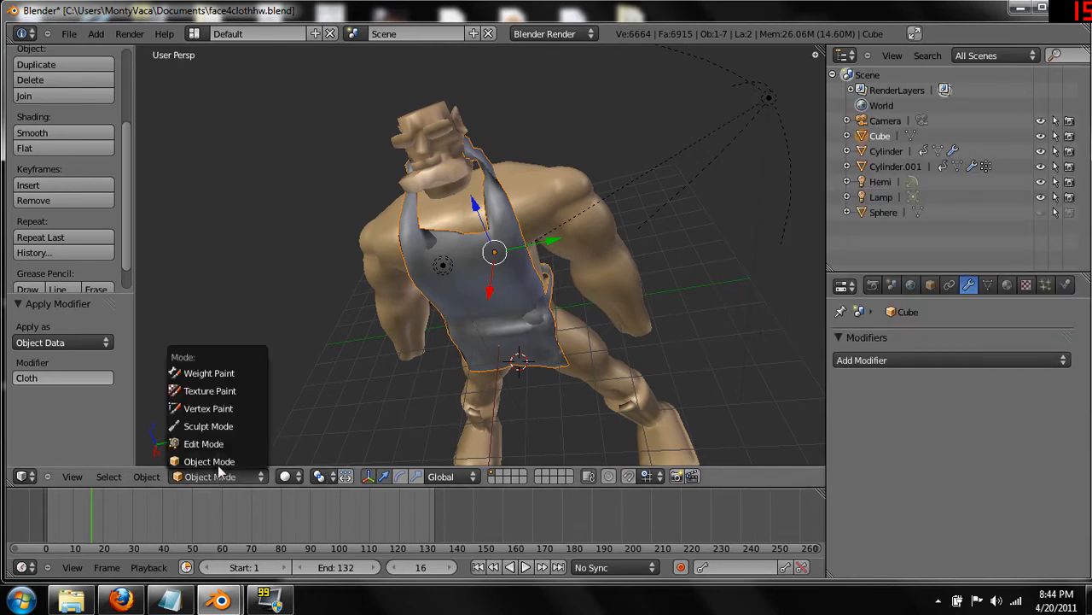
{"action": "left_click", "coordinate": [203, 443]}
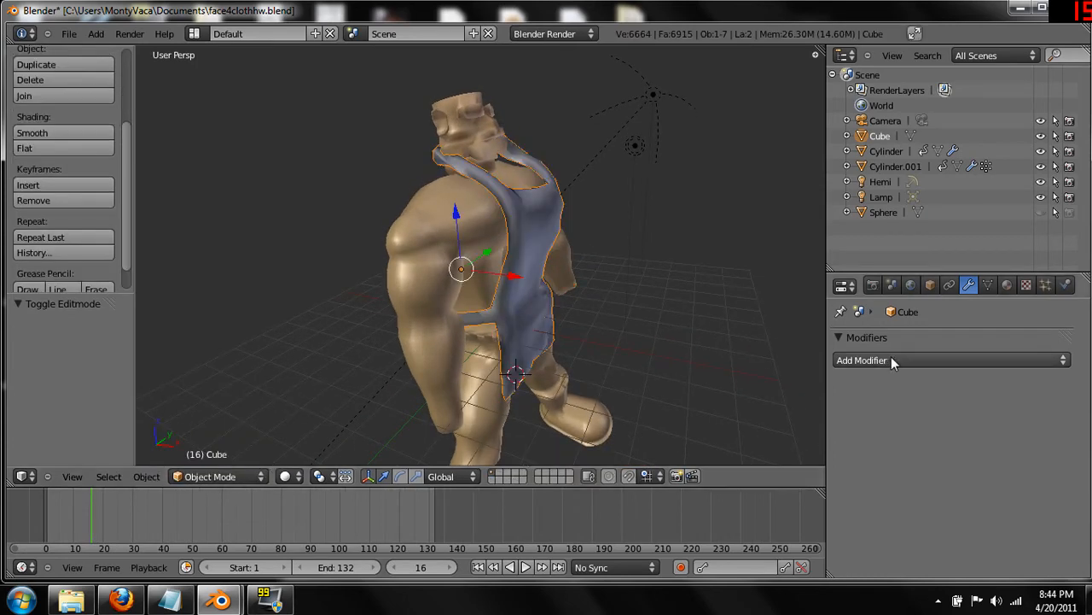
Add a Decimate modifier to the apron, ratio left at full.
{"action": "left_click", "coordinate": [865, 360]}
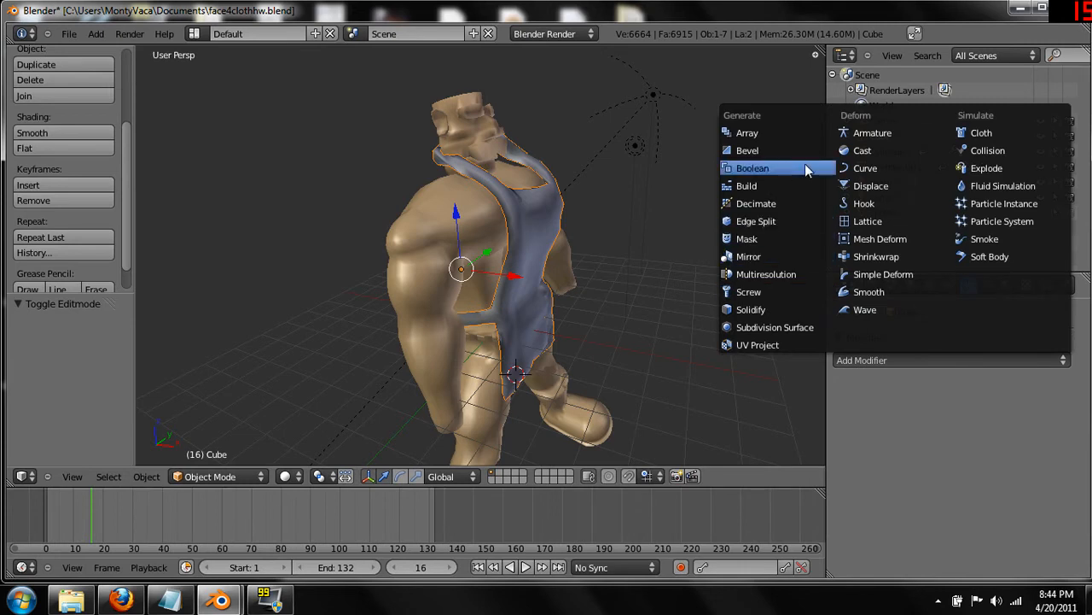
{"action": "mouse_move", "coordinate": [806, 292]}
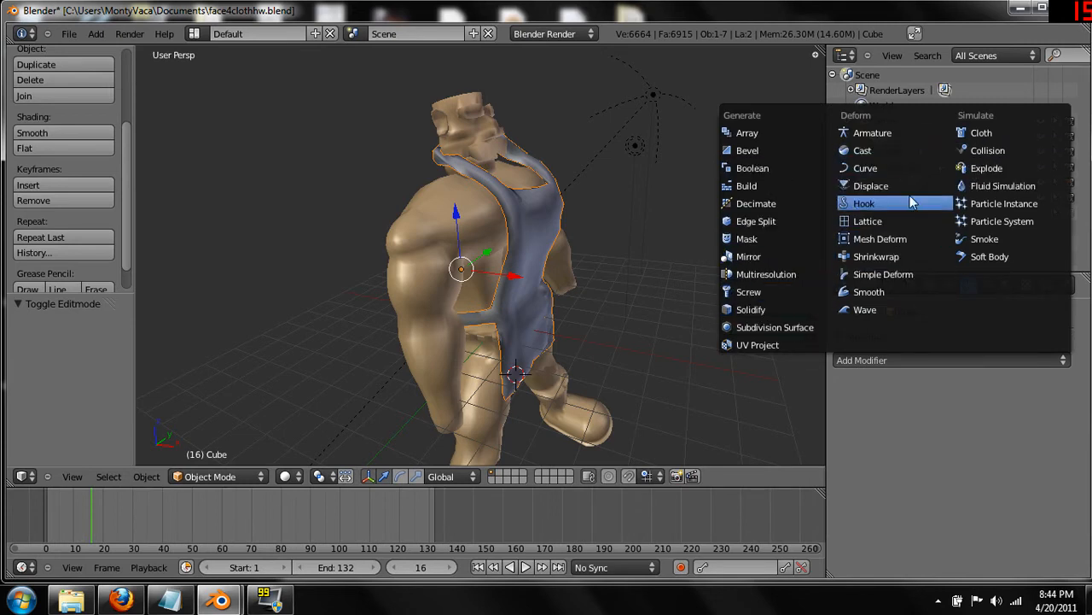
{"action": "mouse_move", "coordinate": [867, 220]}
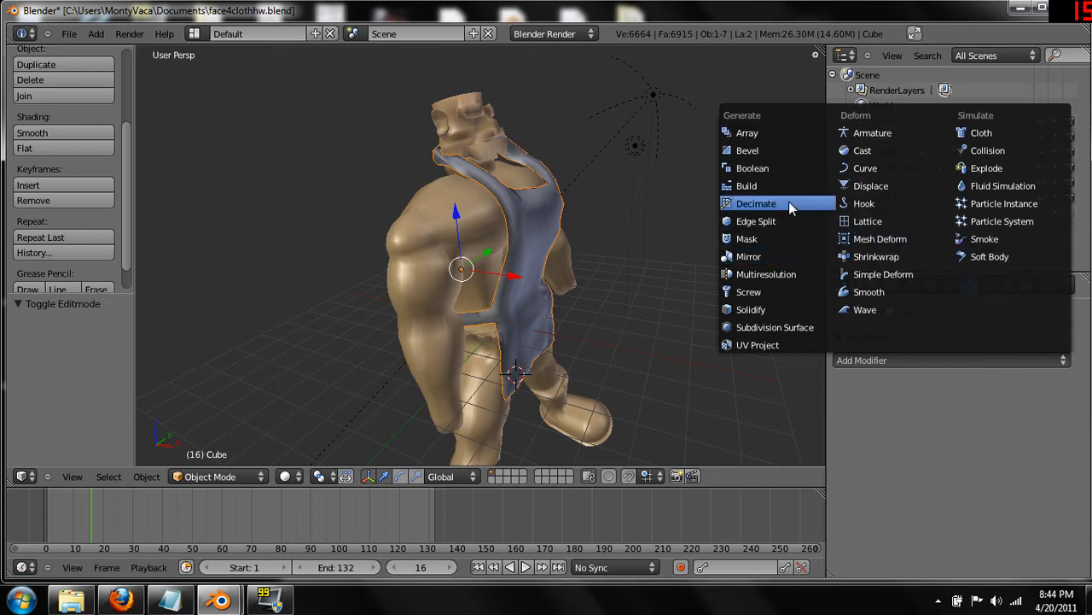
{"action": "left_click", "coordinate": [757, 203]}
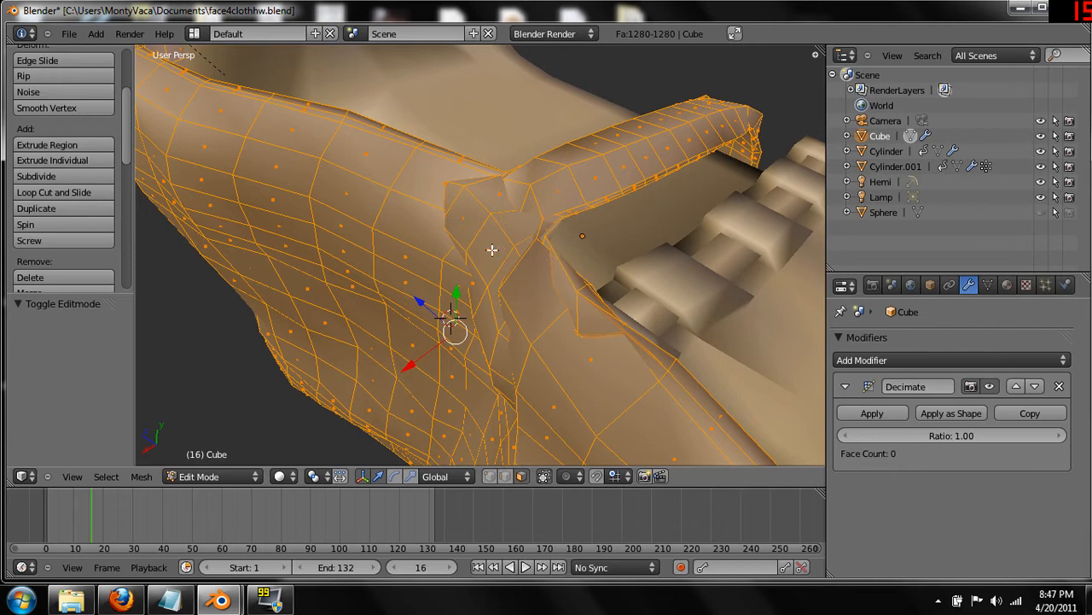
{"action": "mouse_move", "coordinate": [480, 246]}
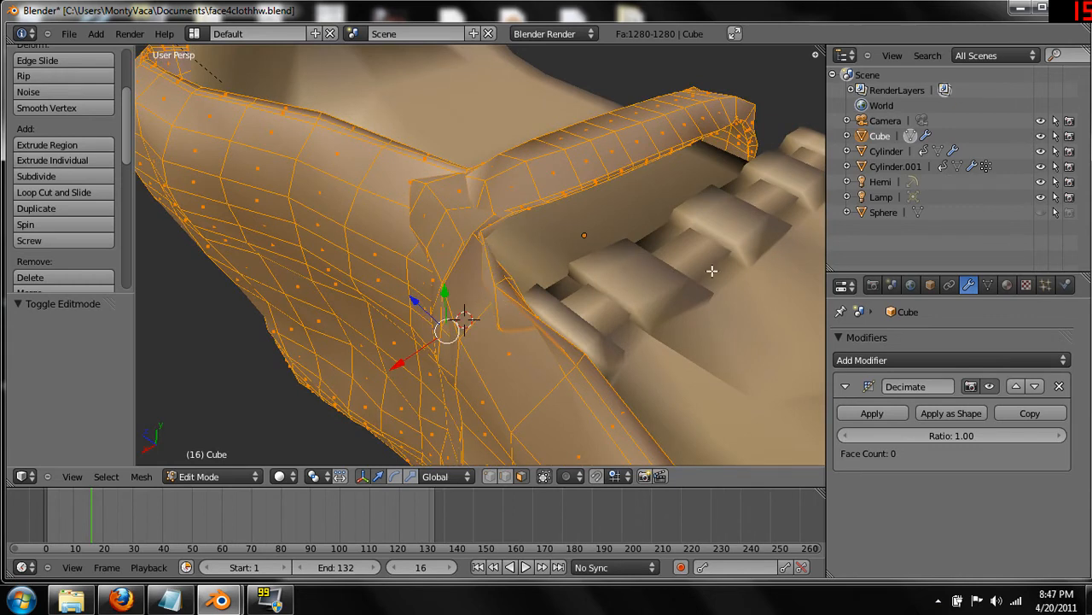
Add then remove Cloth physics on the apron, returning to its Modifiers tab.
{"action": "left_click", "coordinate": [1065, 285]}
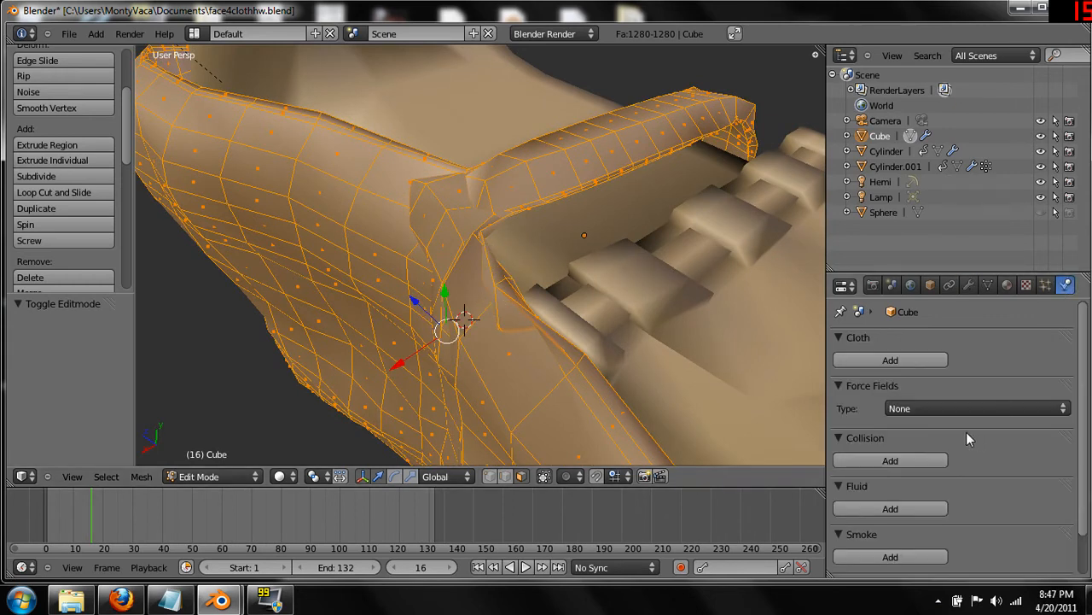
{"action": "left_click", "coordinate": [890, 360]}
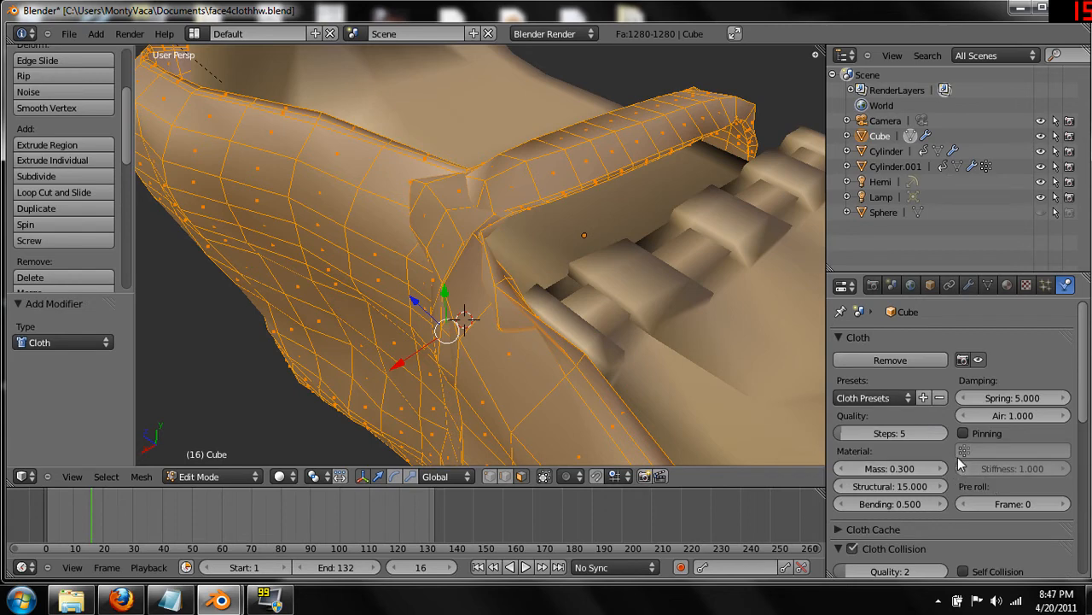
{"action": "scroll", "scroll_direction": "down", "scroll_amount": 3}
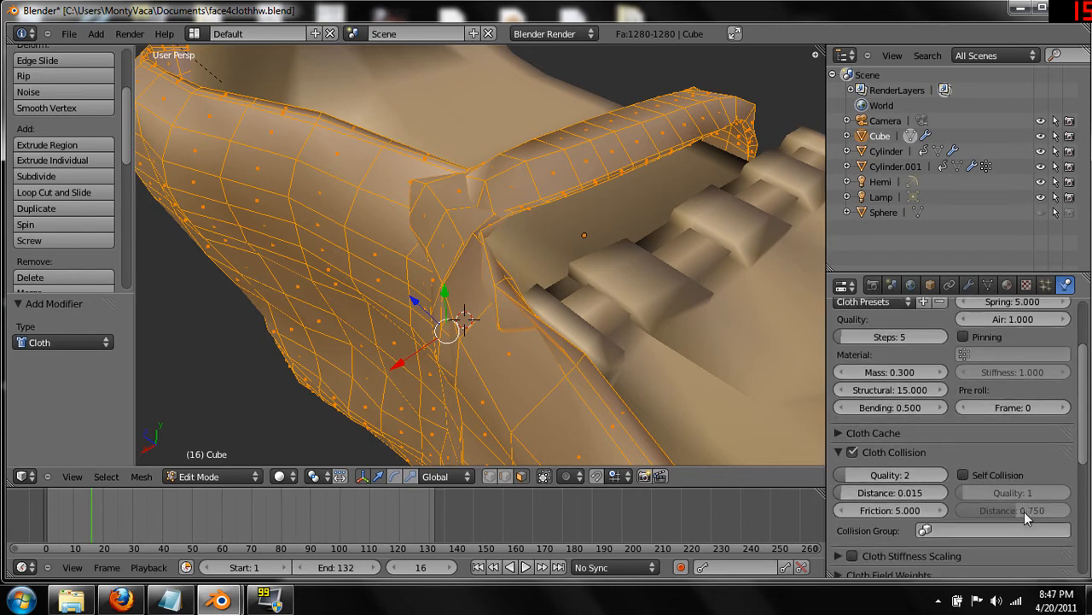
{"action": "mouse_move", "coordinate": [947, 438]}
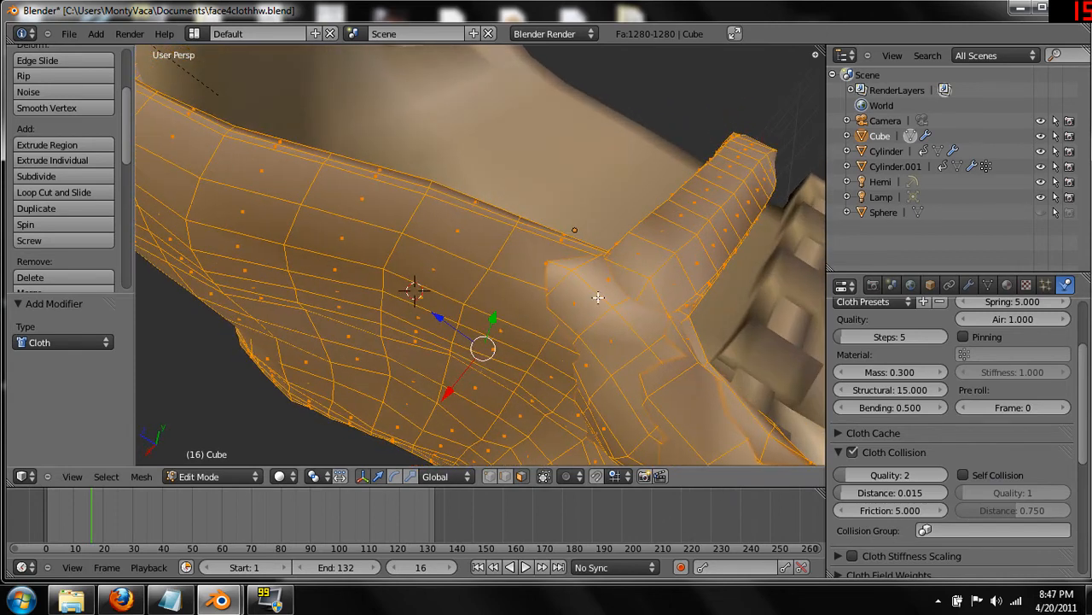
{"action": "mouse_move", "coordinate": [1025, 331]}
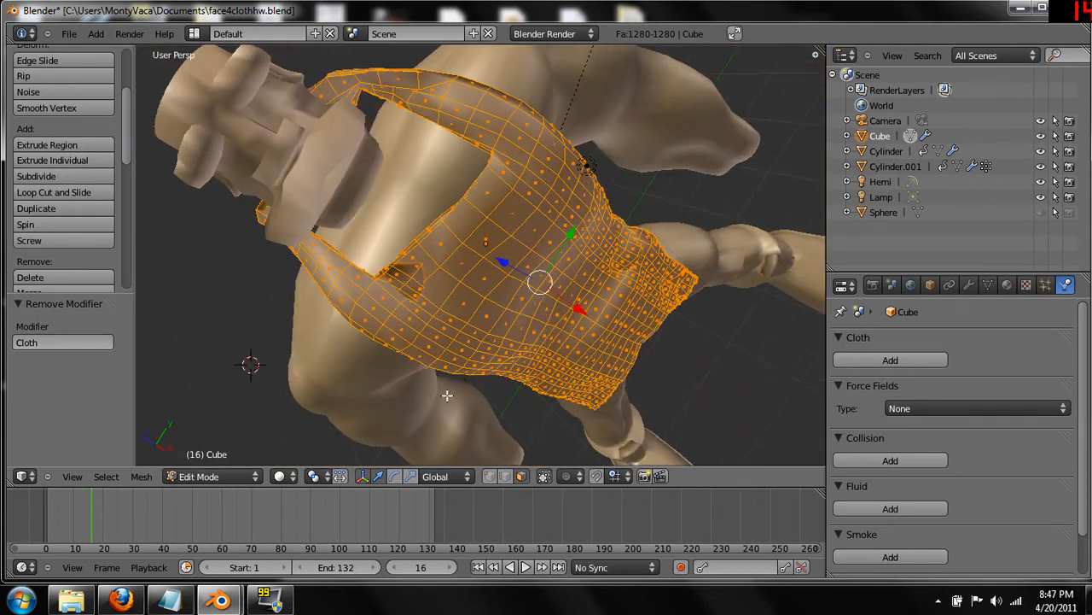
{"action": "left_click", "coordinate": [969, 285]}
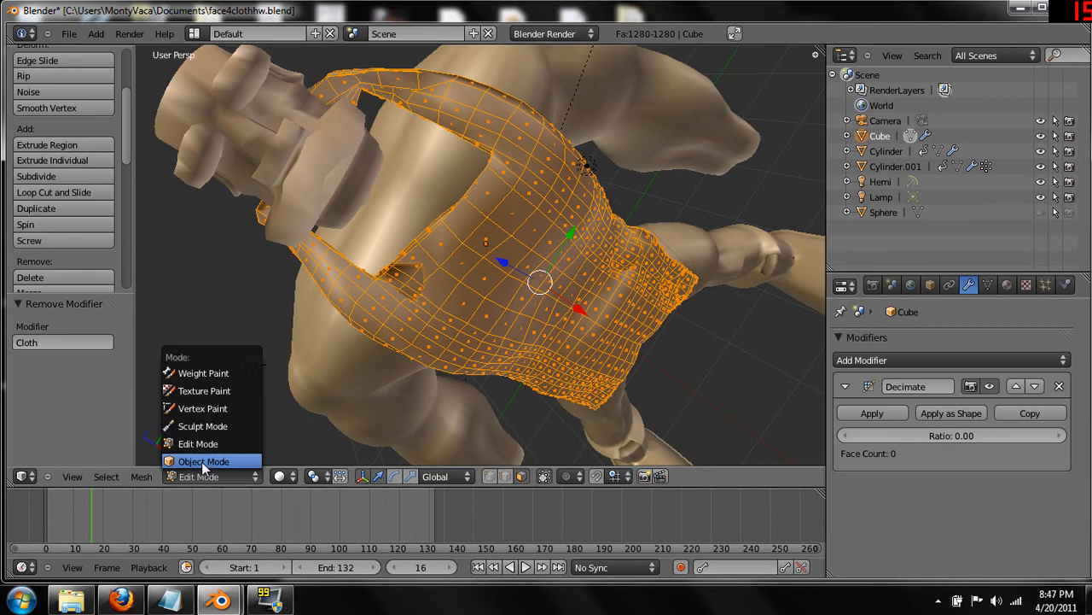
{"action": "mouse_move", "coordinate": [211, 465]}
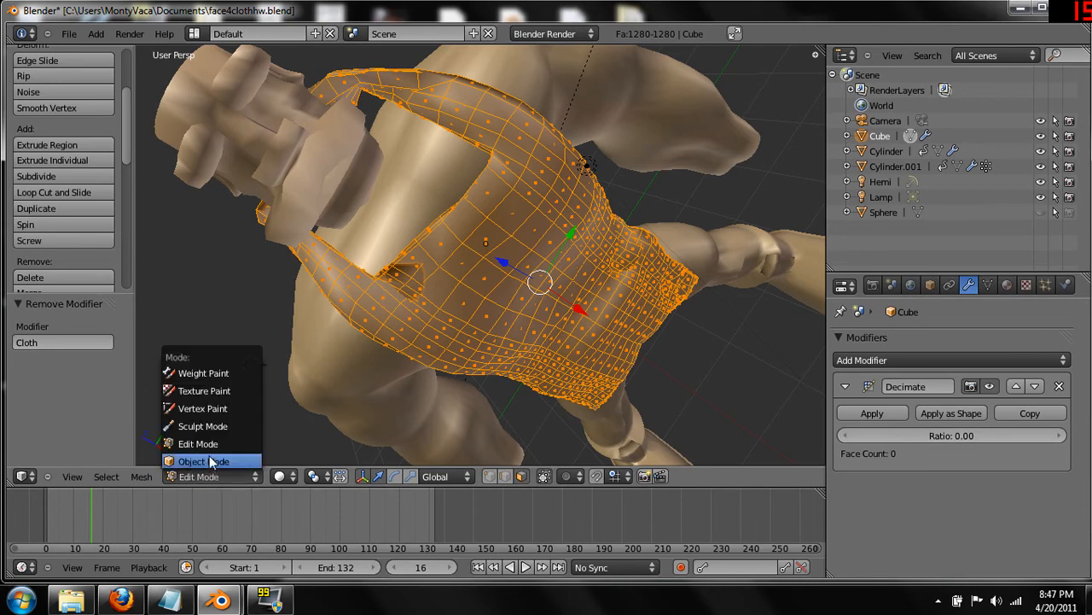
Switch the apron to Object Mode, orbit around it, and open File > Open Recent.
{"action": "left_click", "coordinate": [197, 461]}
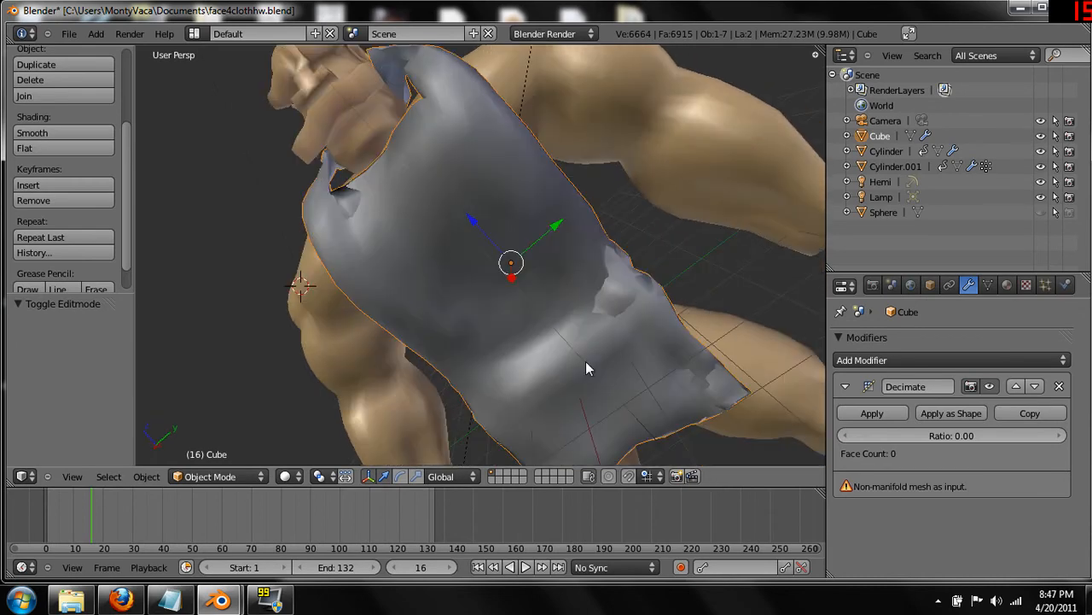
{"action": "left_click_drag", "start_coordinate": [587, 368], "coordinate": [454, 234]}
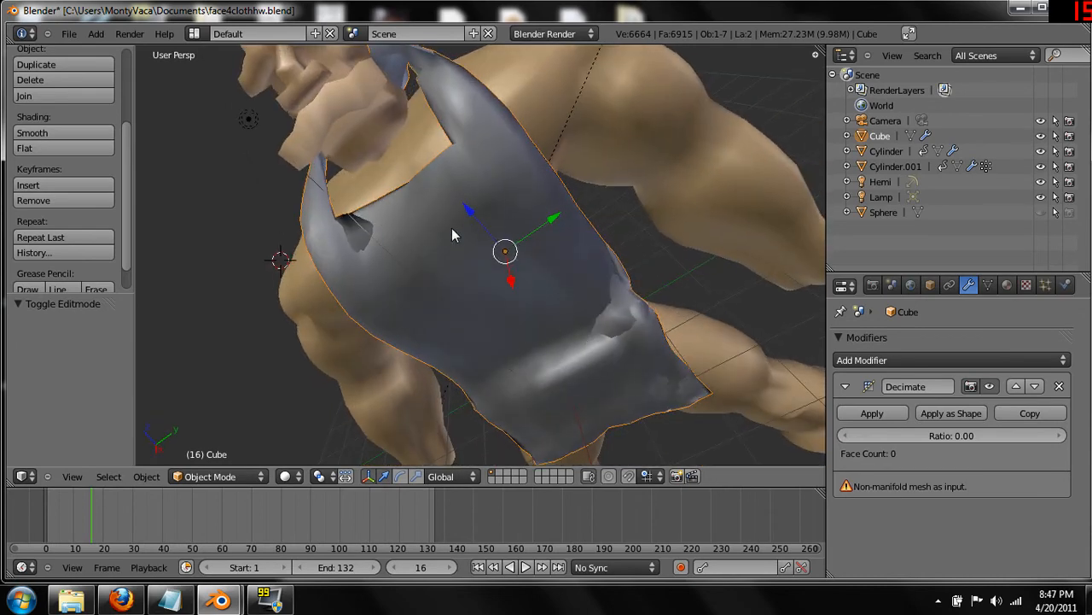
{"action": "mouse_move", "coordinate": [508, 256]}
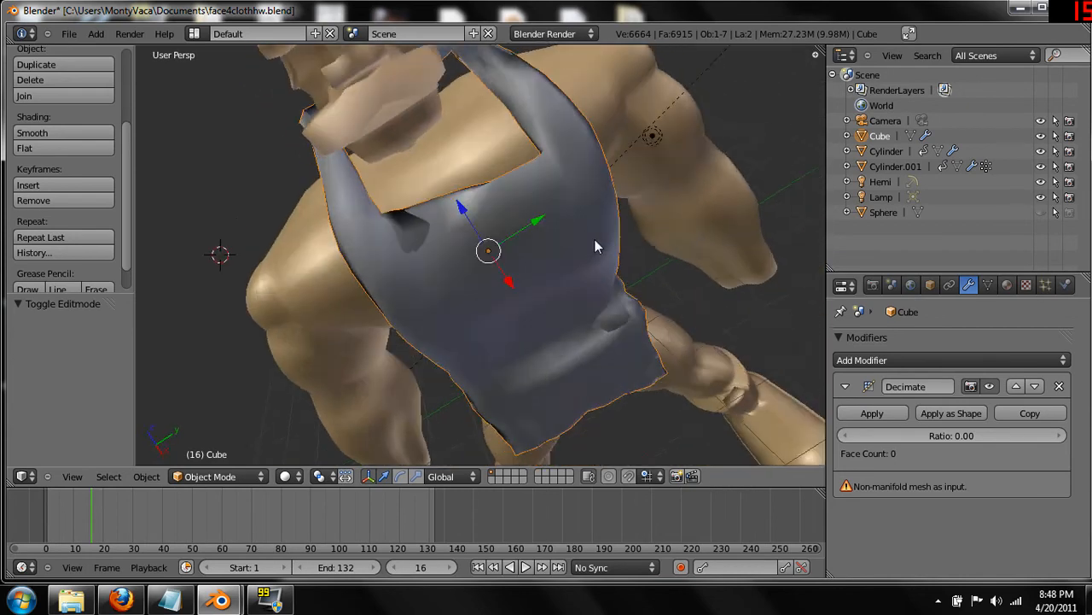
{"action": "left_click_drag", "start_coordinate": [598, 248], "coordinate": [538, 239]}
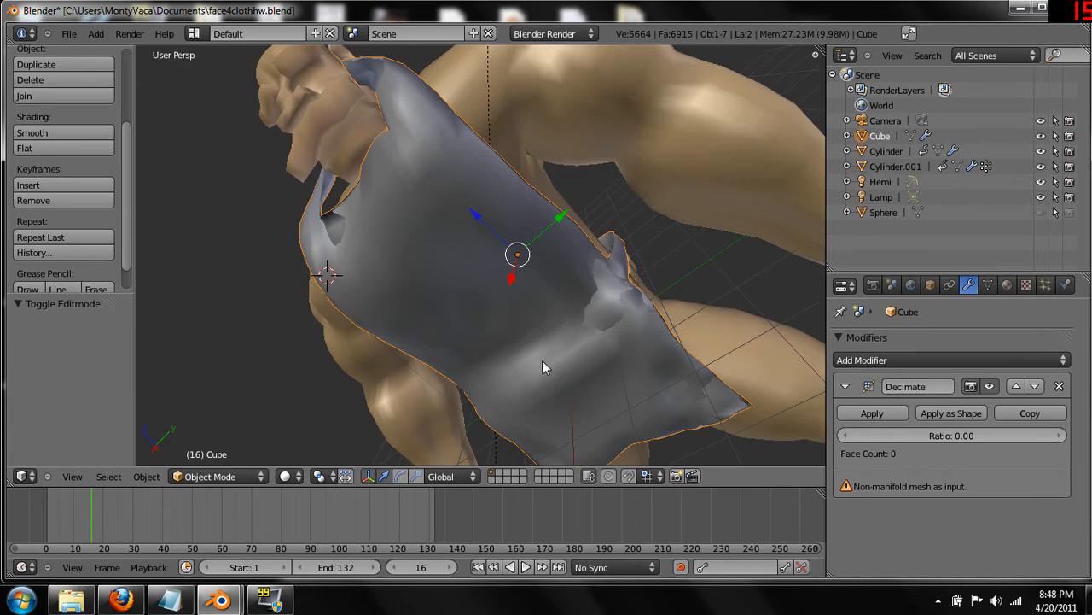
{"action": "mouse_move", "coordinate": [588, 307]}
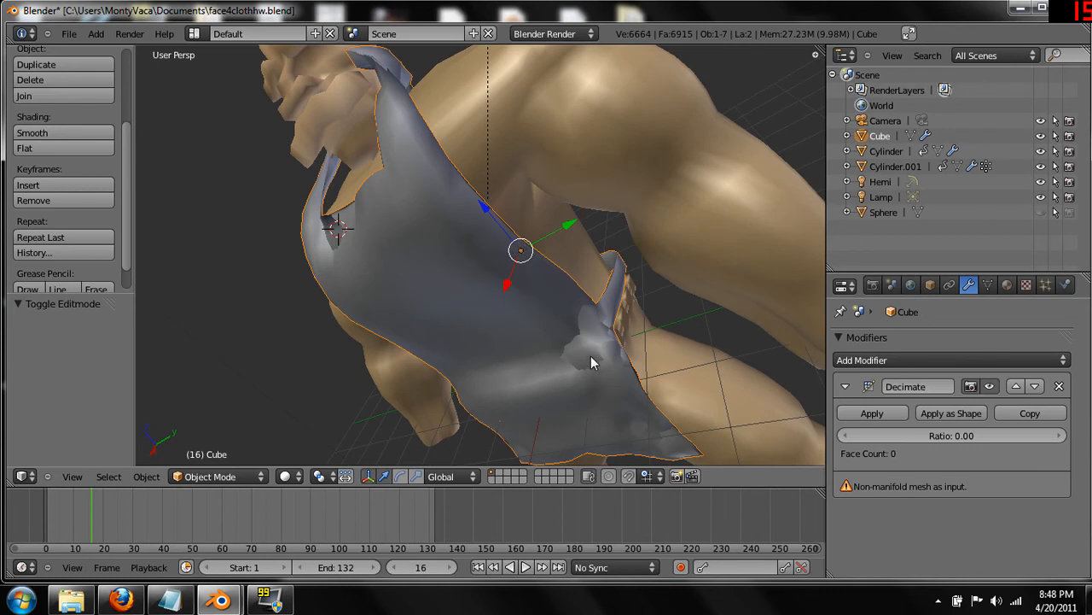
{"action": "mouse_move", "coordinate": [687, 363]}
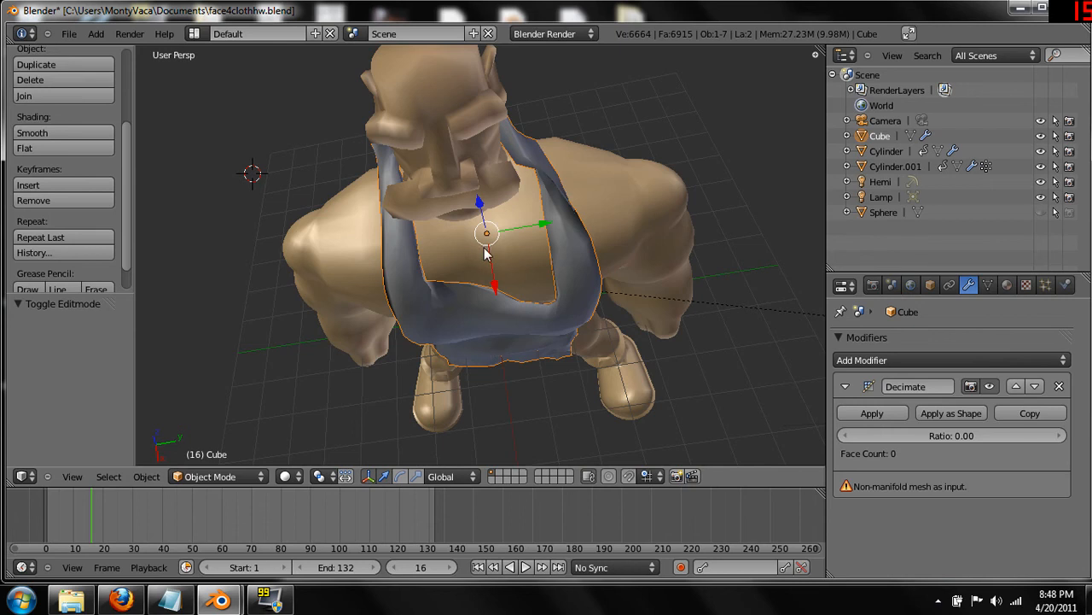
{"action": "left_click", "coordinate": [69, 33]}
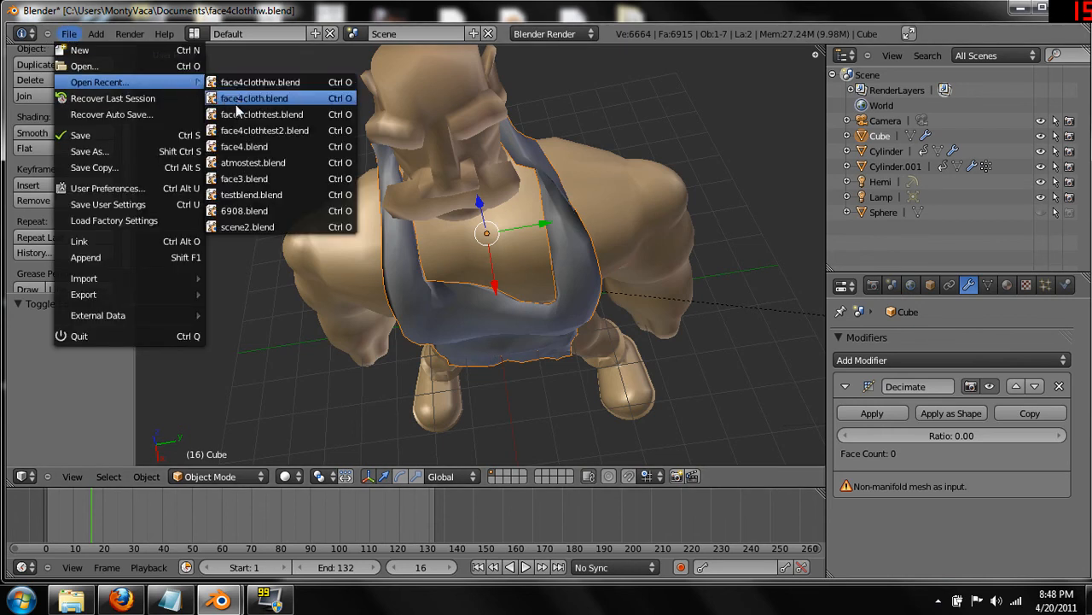
{"action": "mouse_move", "coordinate": [262, 114]}
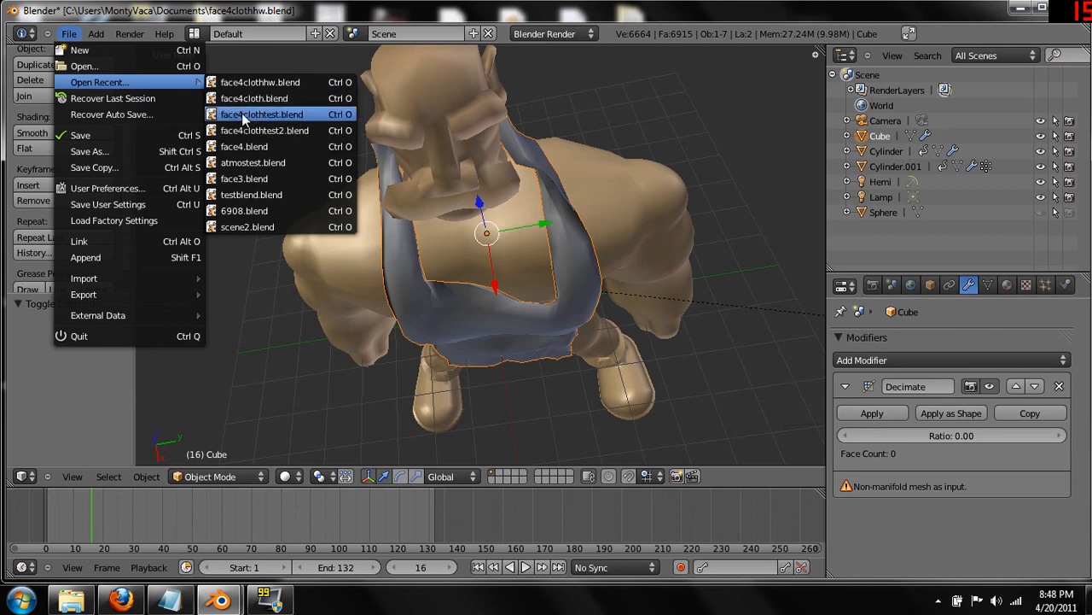
Open face4clothtest.blend and view its render of the white apron.
{"action": "left_click", "coordinate": [262, 113]}
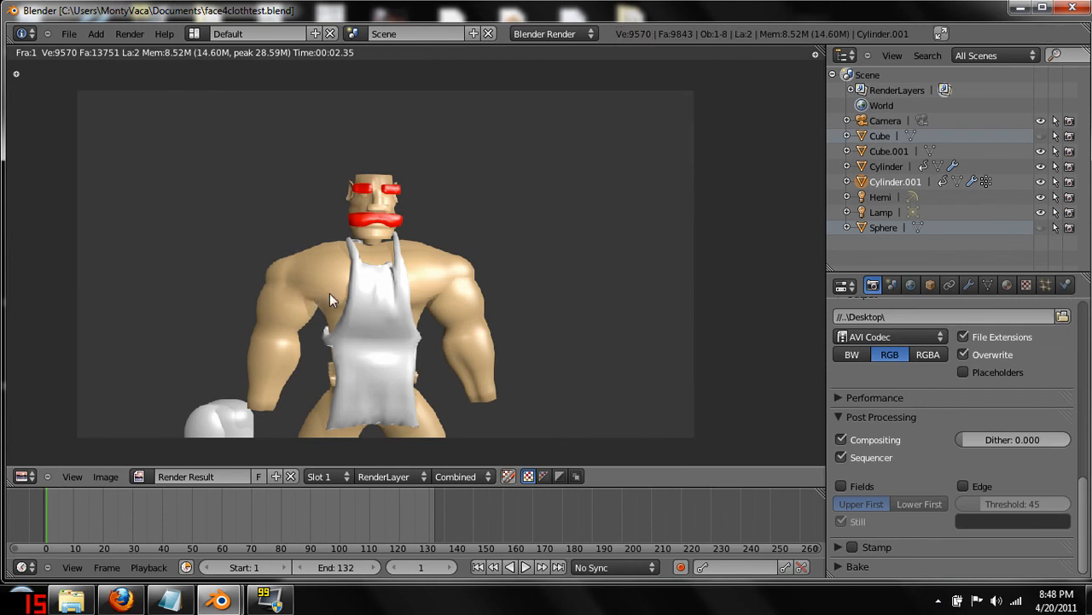
{"action": "mouse_move", "coordinate": [357, 260]}
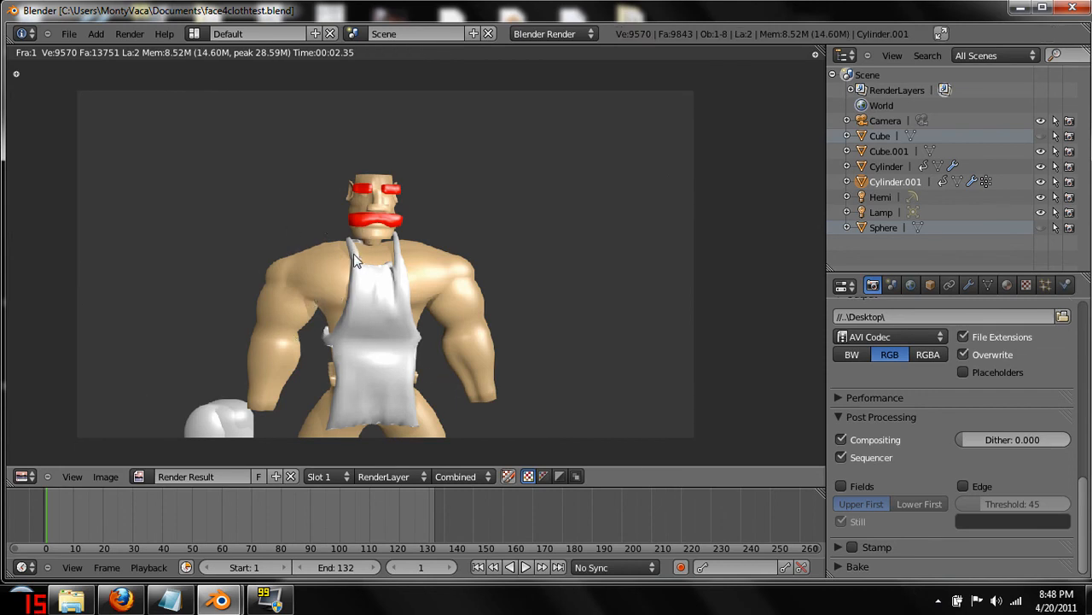